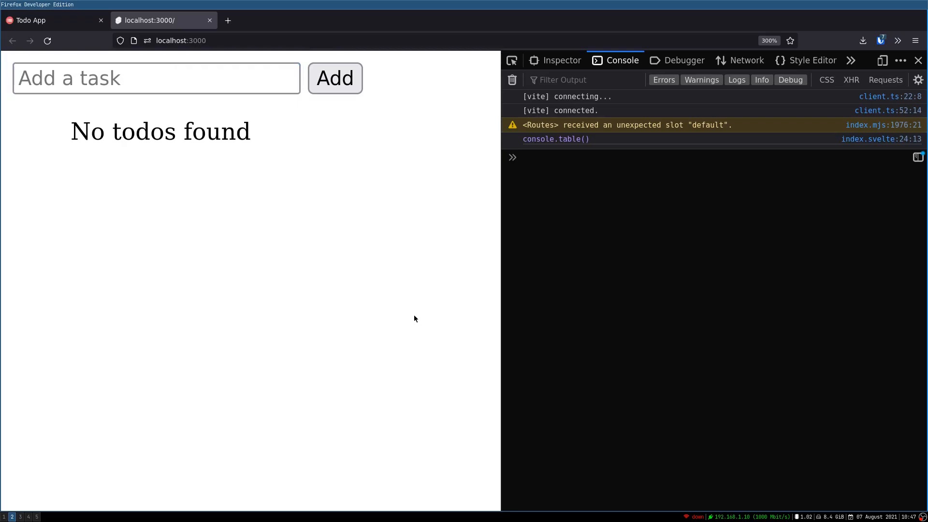
- Add a 'get milk' task to the todo list
{"action": "type", "text": "gl"}
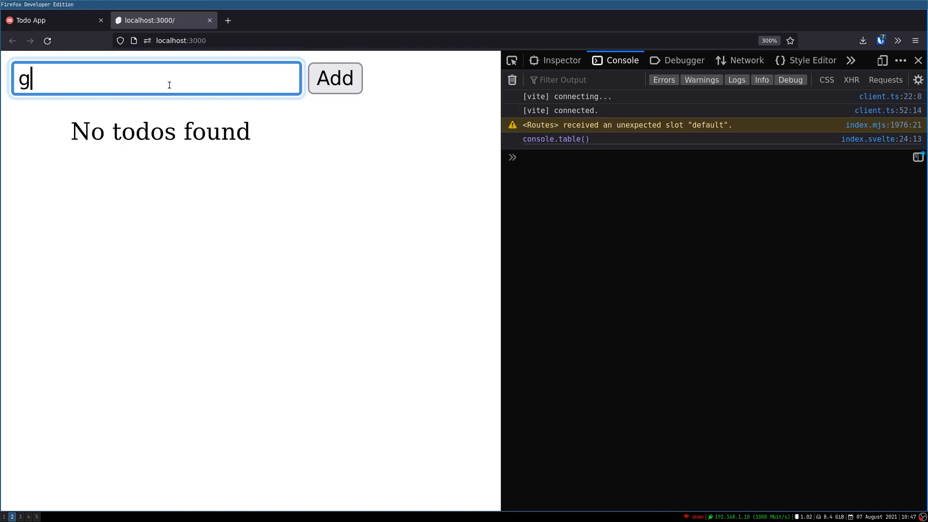
{"action": "type", "text": "et mil"}
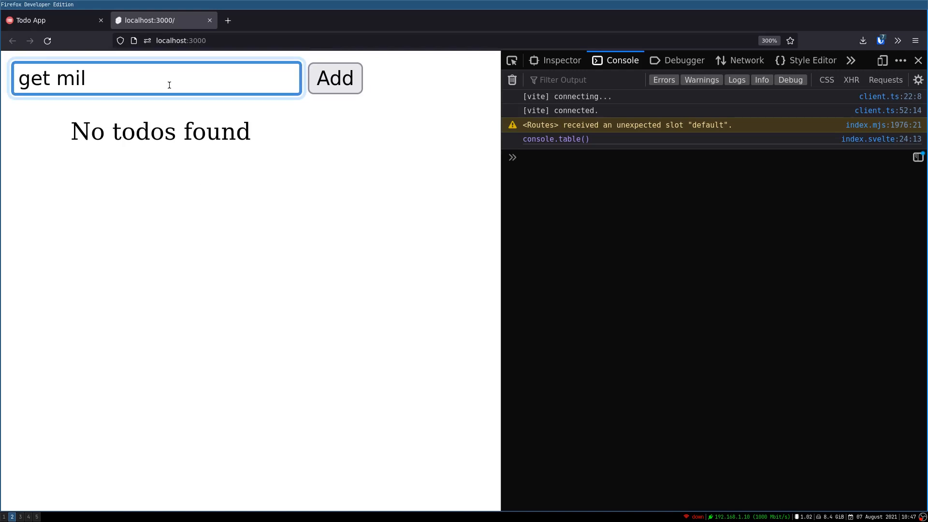
{"action": "type", "text": "k"}
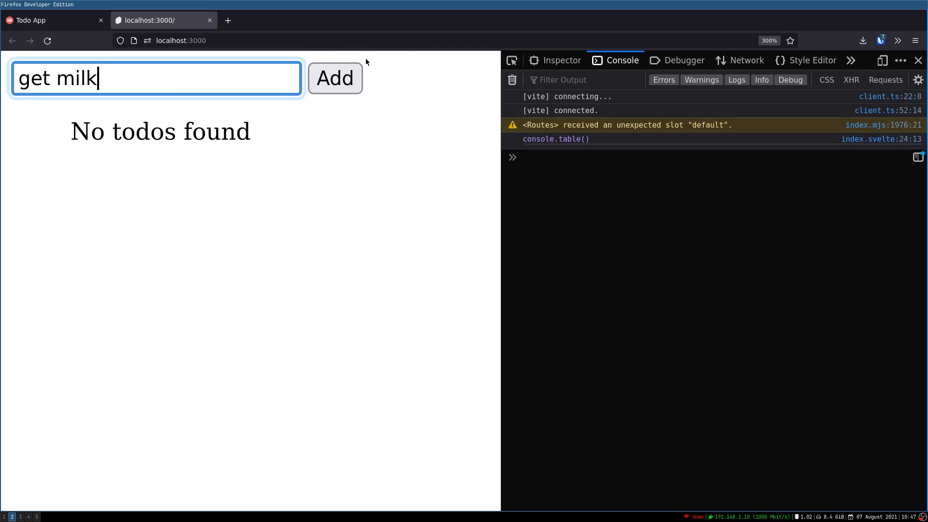
{"action": "left_click", "coordinate": [335, 77]}
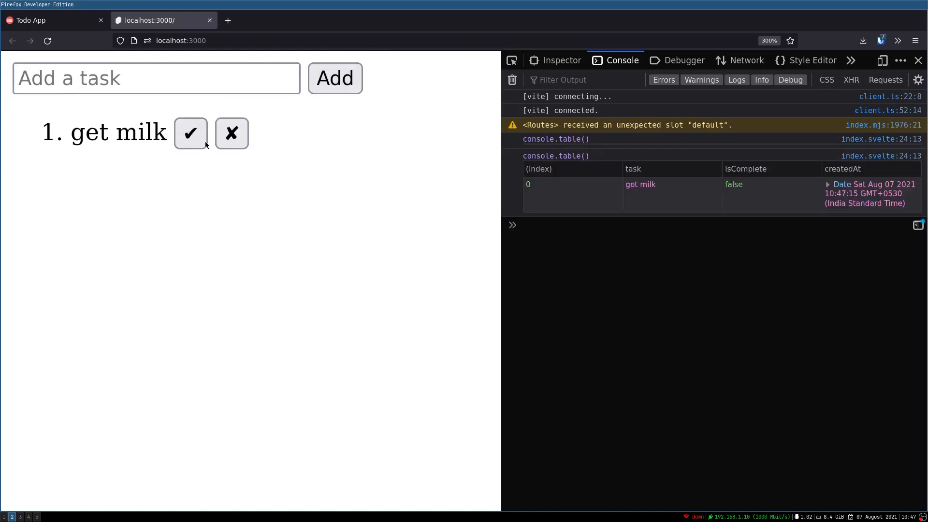
- Remove the 'get milk' task, then start entering 'asds' as a new task
{"action": "left_click", "coordinate": [191, 133]}
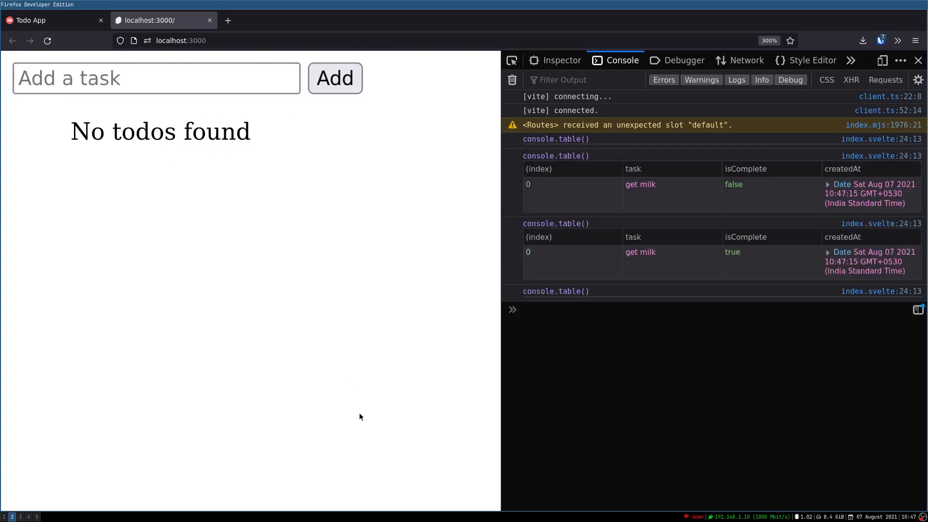
{"action": "mouse_move", "coordinate": [207, 116]}
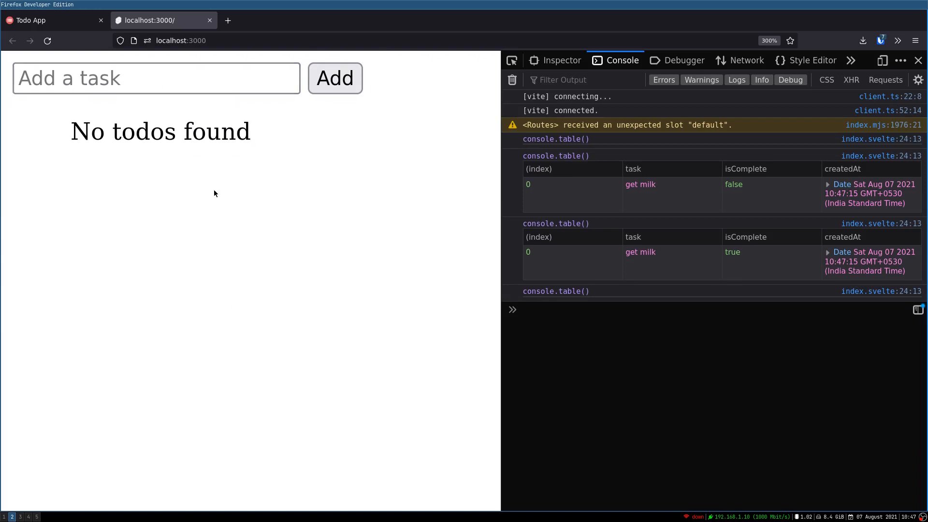
{"action": "type", "text": "asds"}
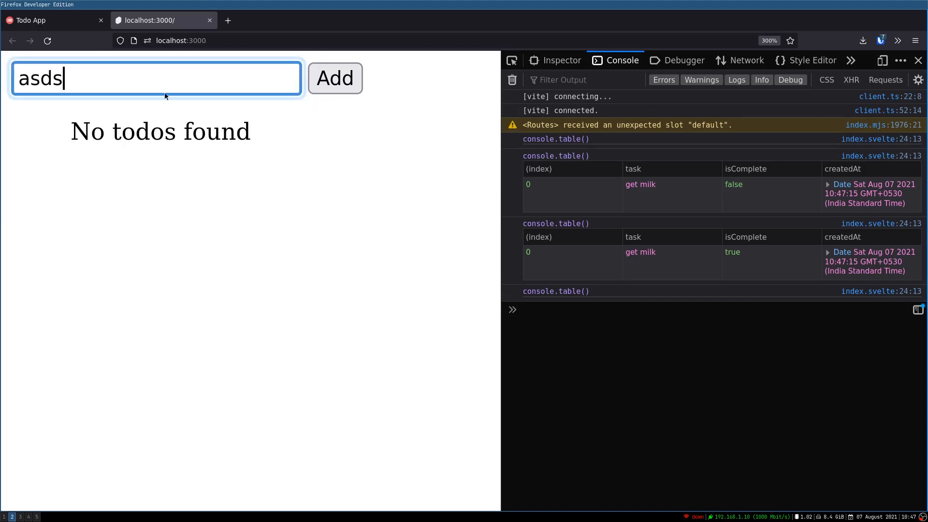
{"action": "mouse_move", "coordinate": [177, 81]}
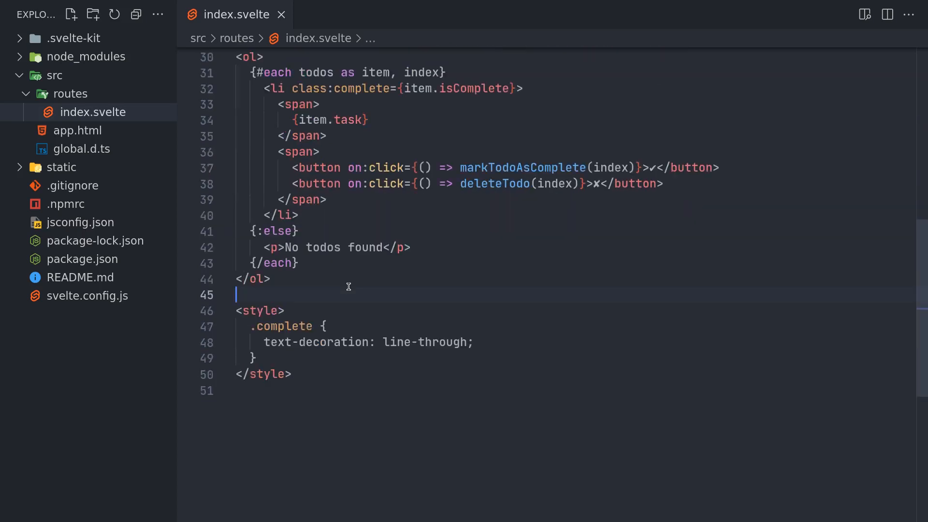
- Add a self-closing svelte:window element on a new line below the list
{"action": "key", "text": "Enter"}
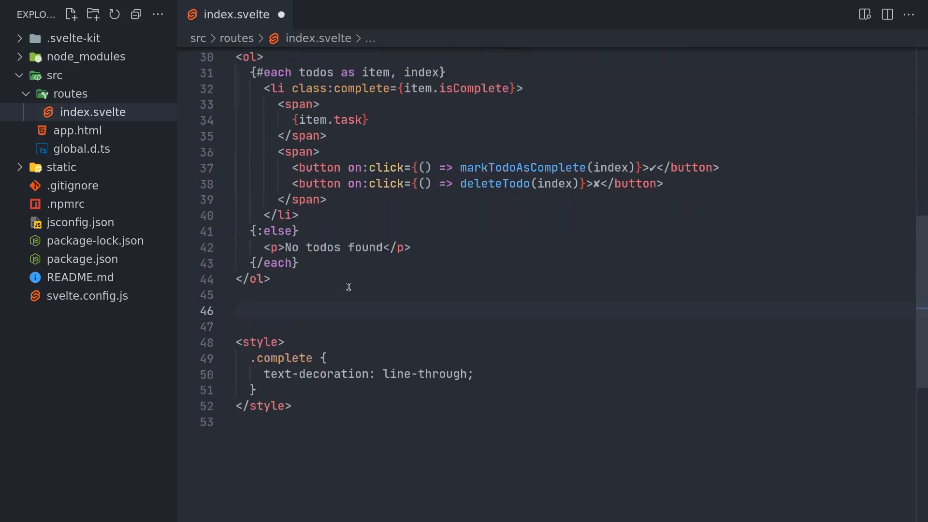
{"action": "type", "text": "svel"}
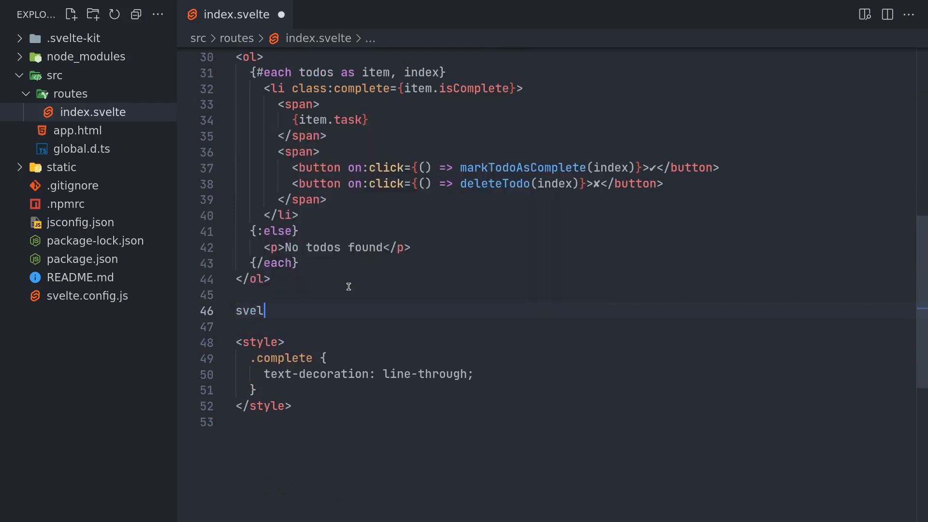
{"action": "type", "text": "te:wind"}
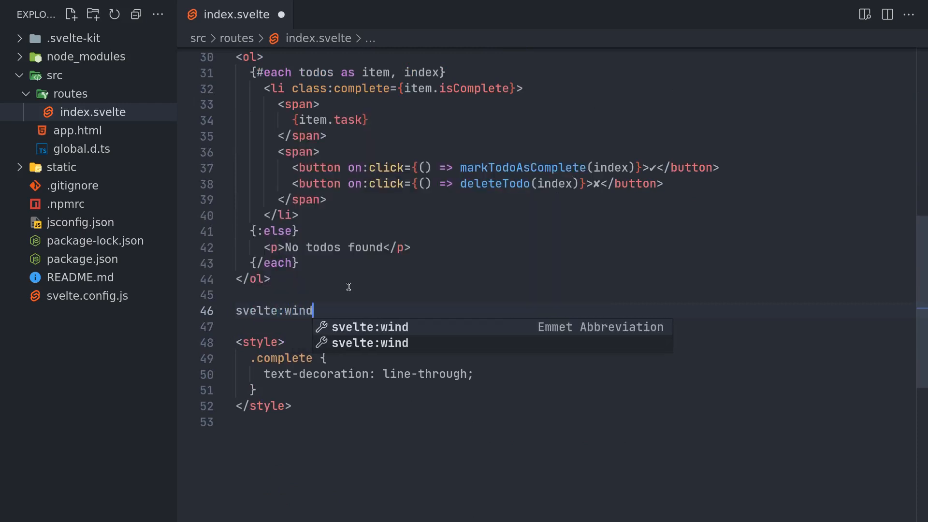
{"action": "key", "text": "Tab"}
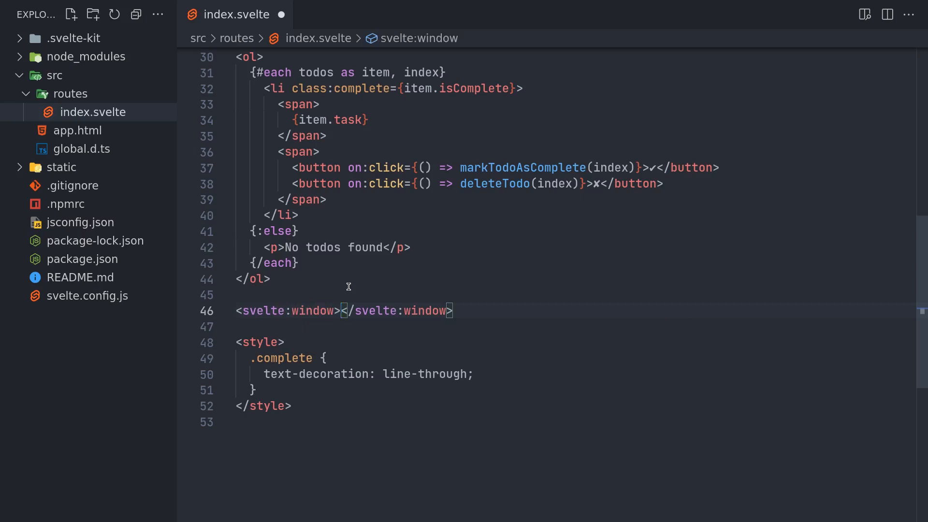
{"action": "type", "text": "/>"}
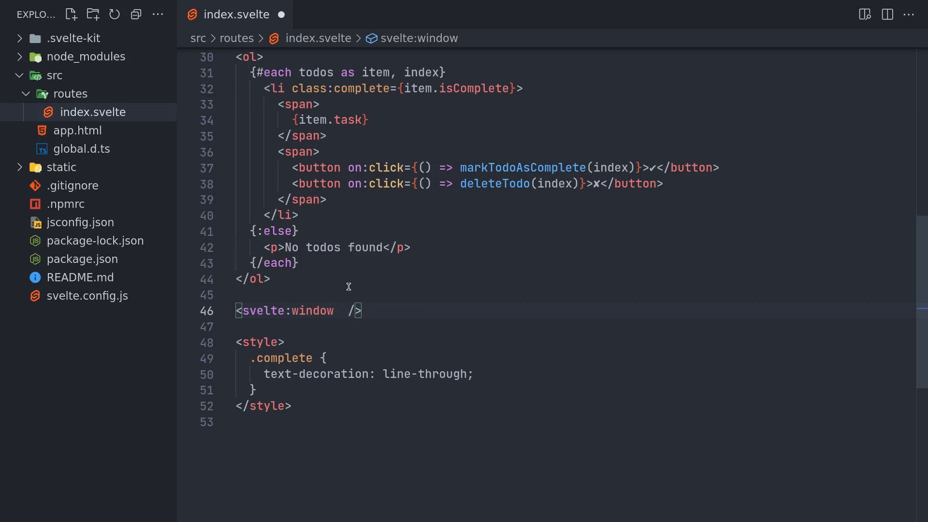
- Bind the window's keydown event to keyIsPressed with on:keydown={keyIsPressed}
{"action": "type", "text": "on"}
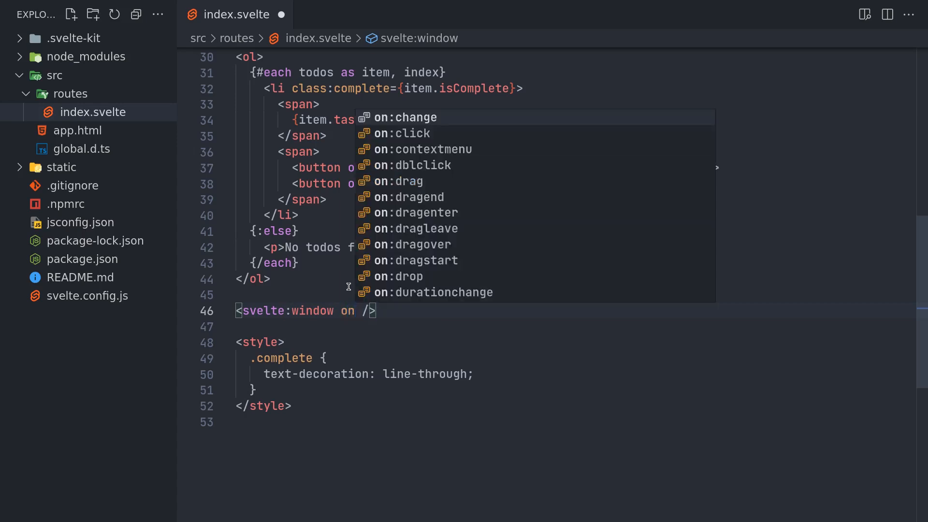
{"action": "type", "text": ":ke"}
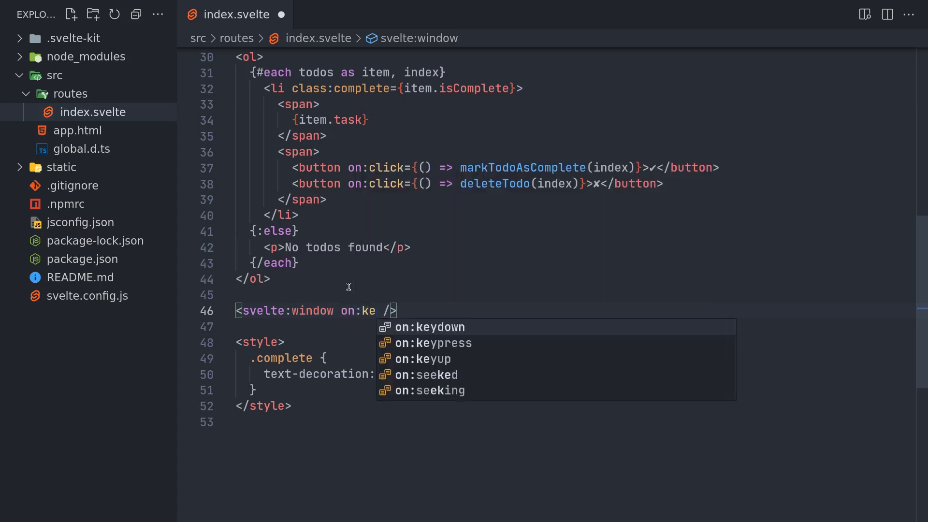
{"action": "left_click", "coordinate": [432, 326]}
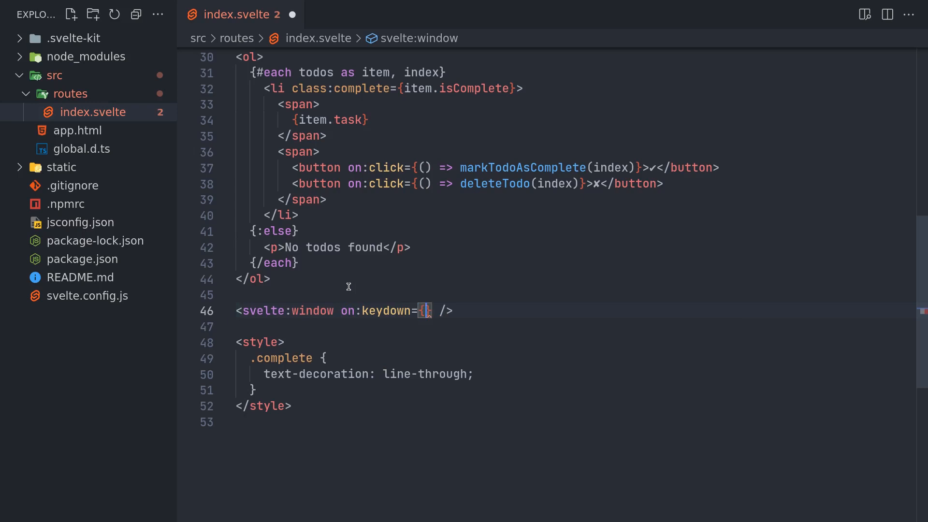
{"action": "type", "text": "keyIsP"}
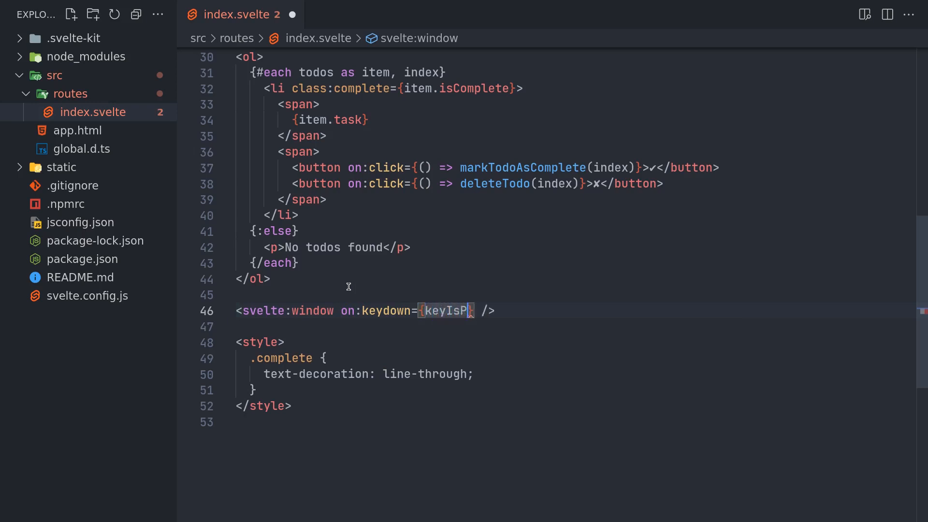
{"action": "type", "text": "ressed"}
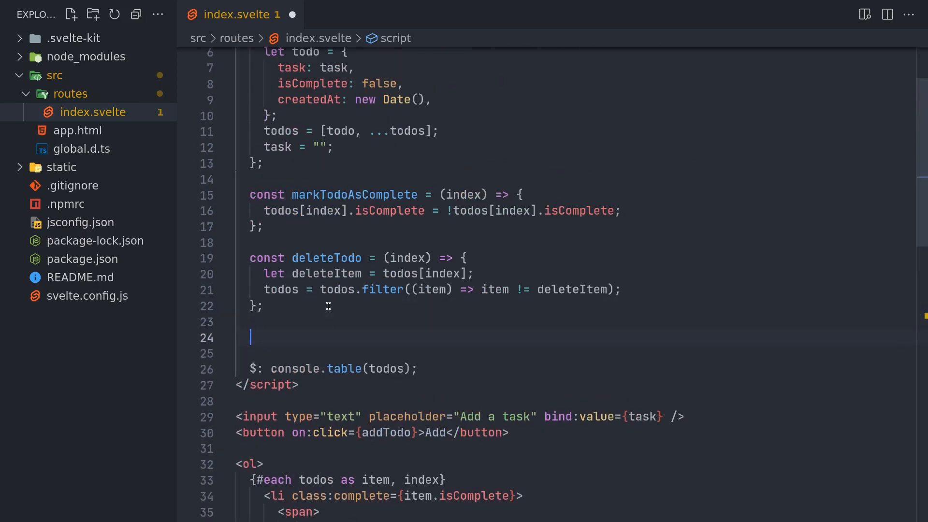
- Write const keyIsPressed = (event) => { console.log(event) } in the script block
{"action": "type", "text": "const keyIsPressed"}
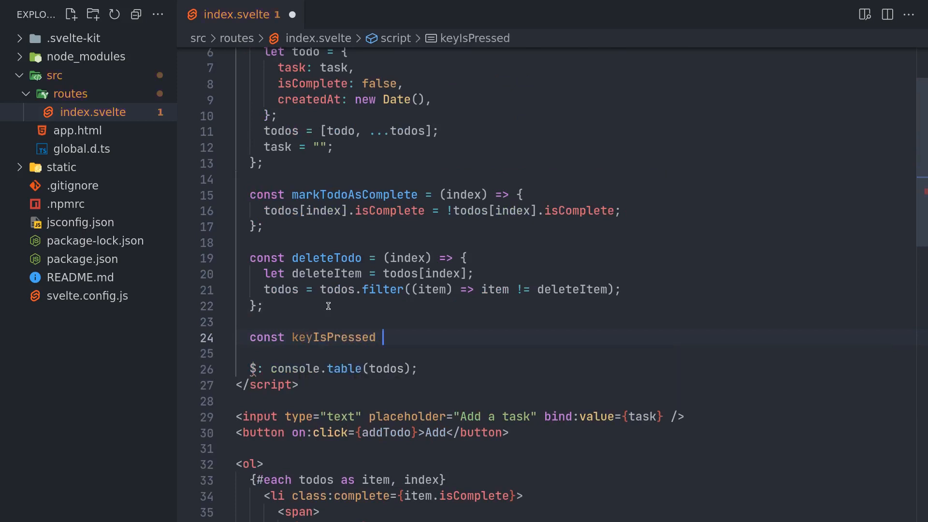
{"action": "type", "text": "= (e)"}
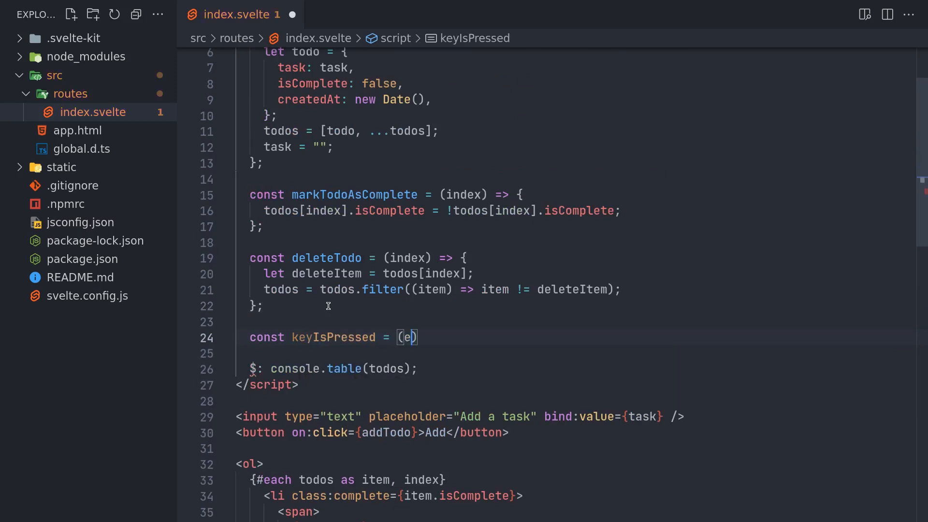
{"action": "type", "text": "vent) ="}
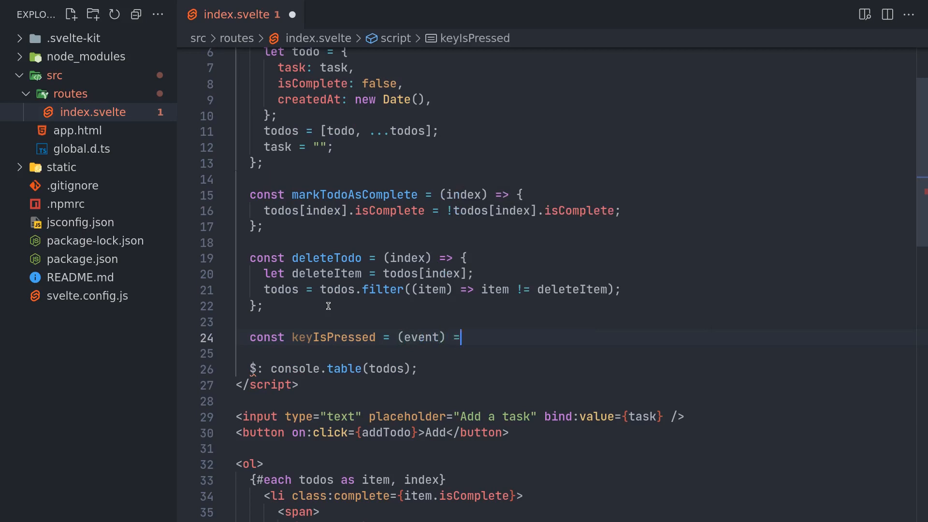
{"action": "type", "text": "{"}
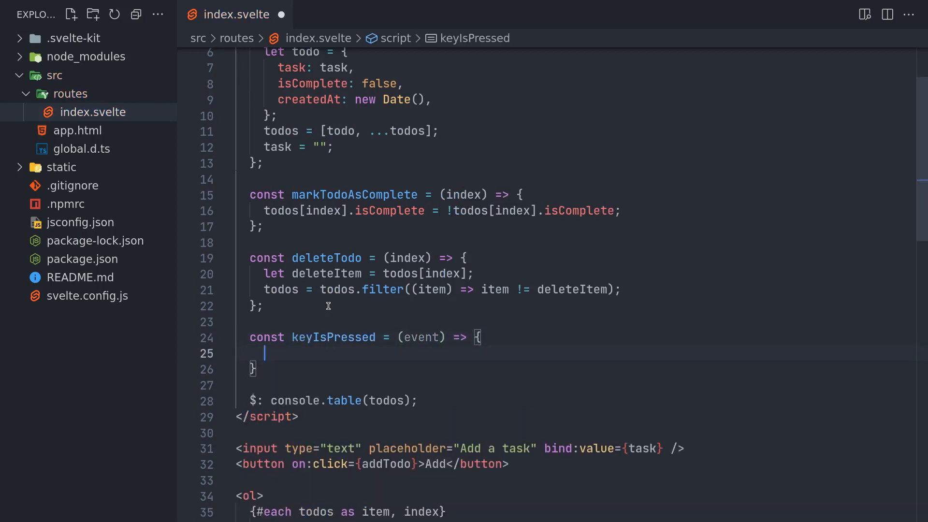
{"action": "type", "text": "console.log"}
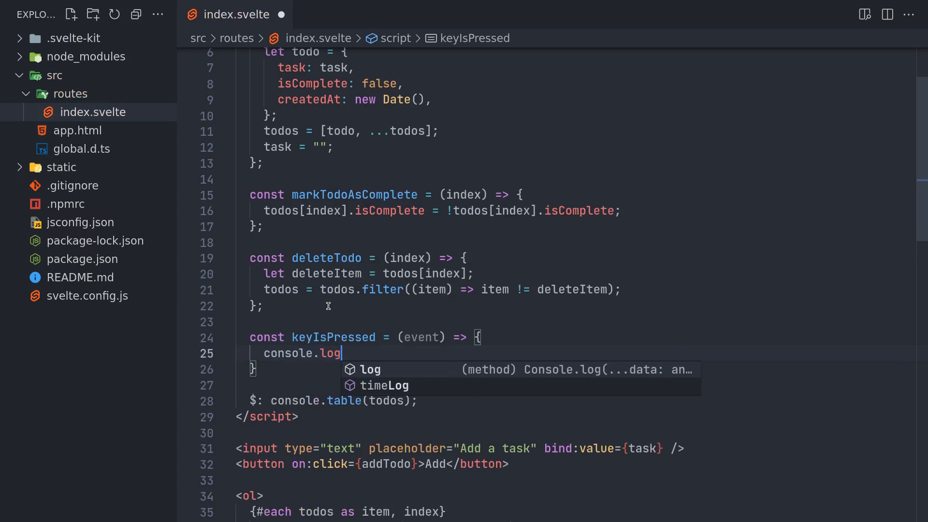
{"action": "type", "text": "(ev"}
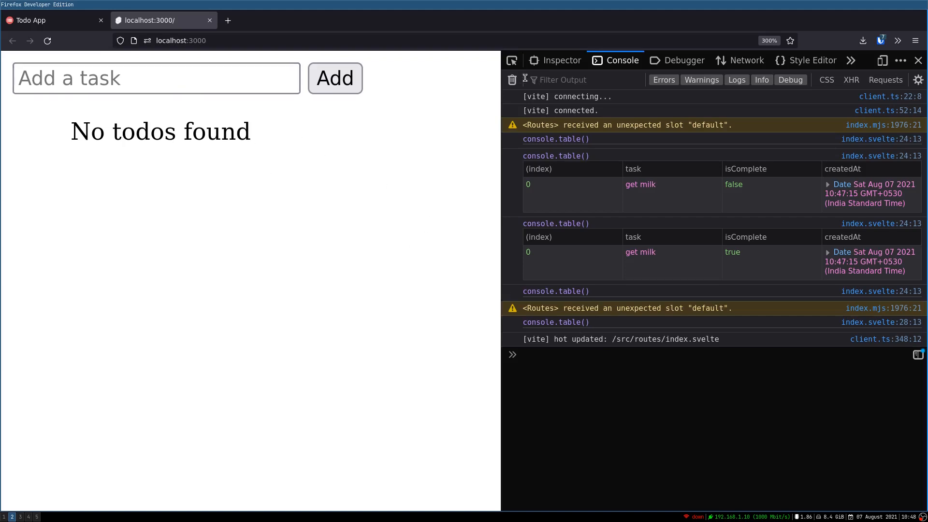
- Clear the console and expand the logged keydown event details
{"action": "left_click", "coordinate": [512, 81]}
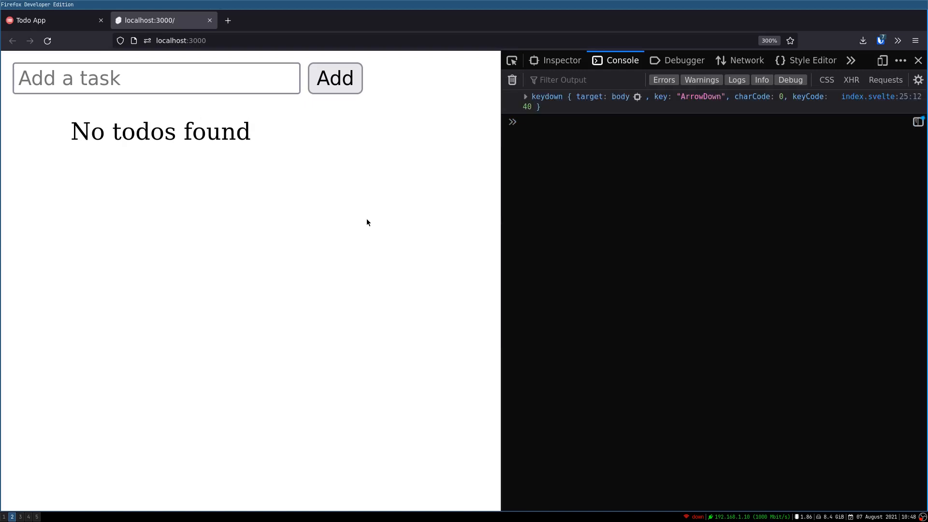
{"action": "mouse_move", "coordinate": [568, 115]}
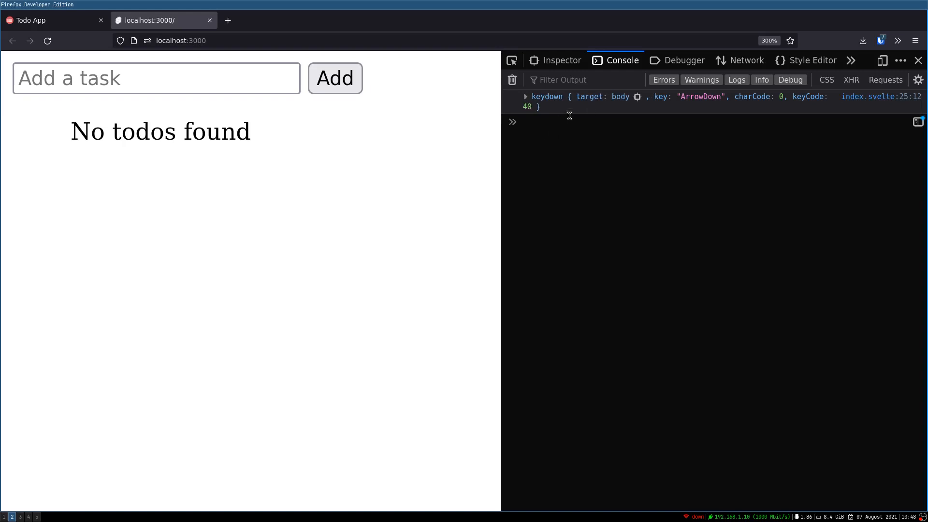
{"action": "left_click", "coordinate": [525, 96]}
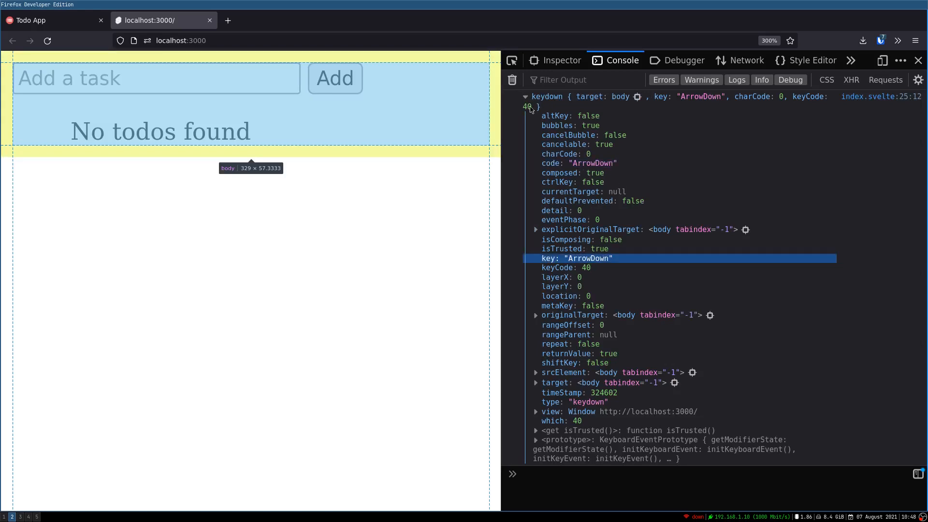
- Clear the console again and log a fresh keydown event for Enter
{"action": "left_click", "coordinate": [511, 80]}
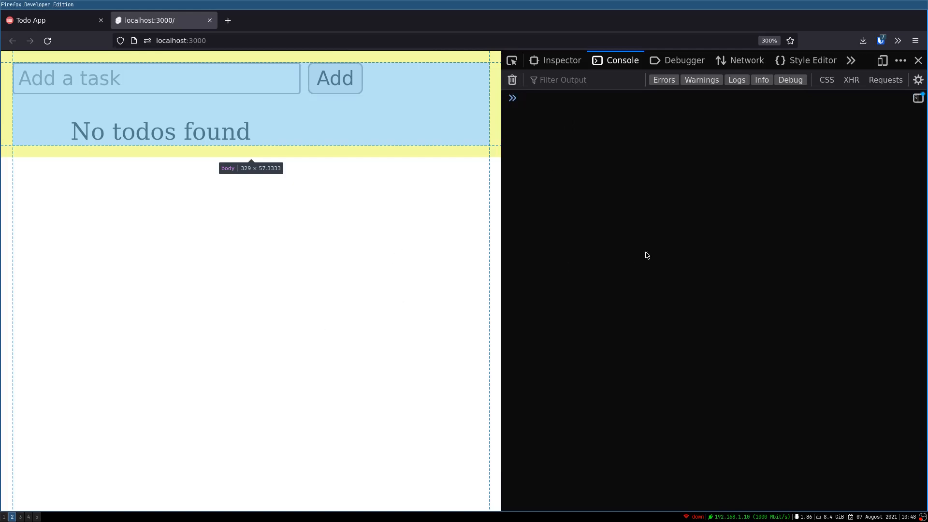
{"action": "key", "text": "Enter"}
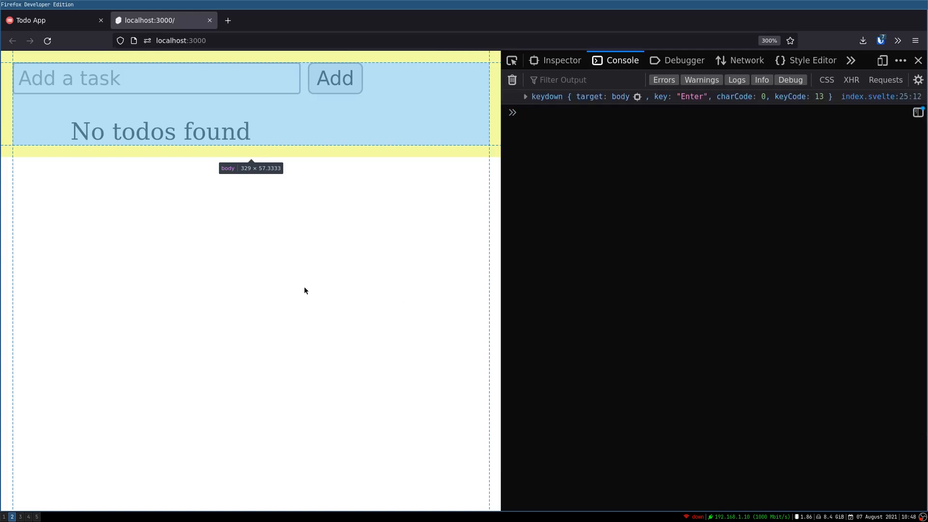
{"action": "left_click", "coordinate": [525, 97]}
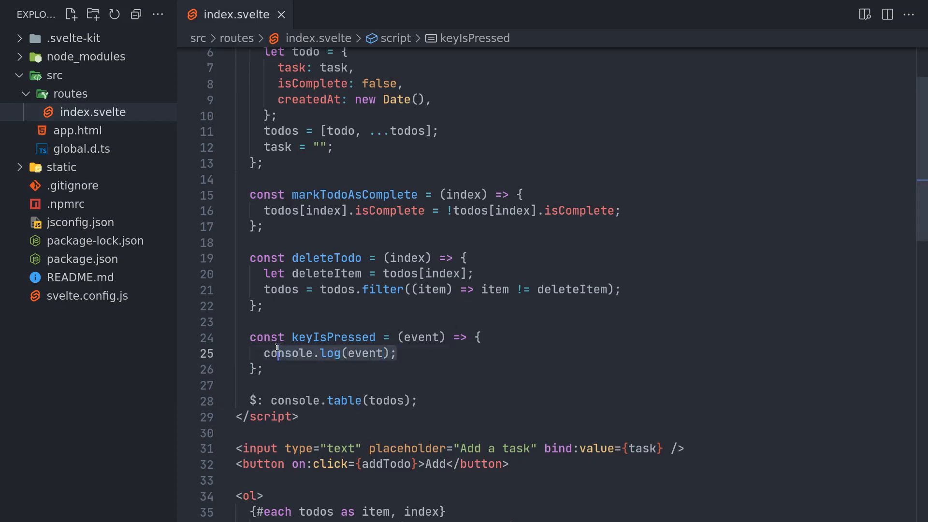
- Replace the log with if (event.key === "Enter") { addTodo() } in keyIsPressed
{"action": "type", "text": "if"}
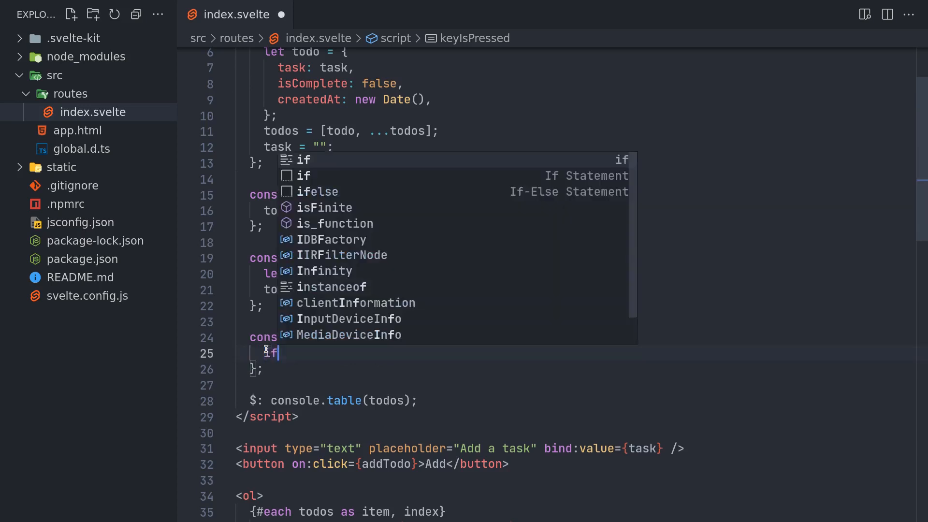
{"action": "type", "text": "(event."}
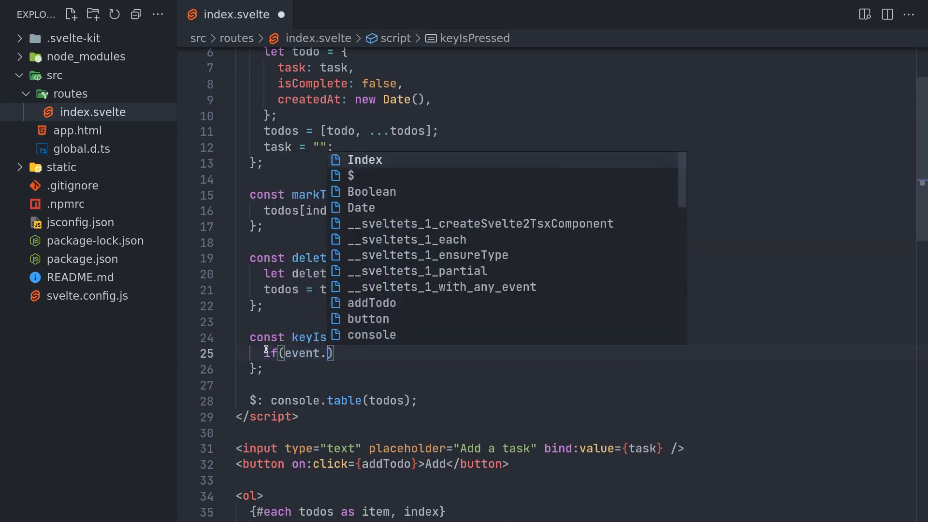
{"action": "type", "text": "key ==="}
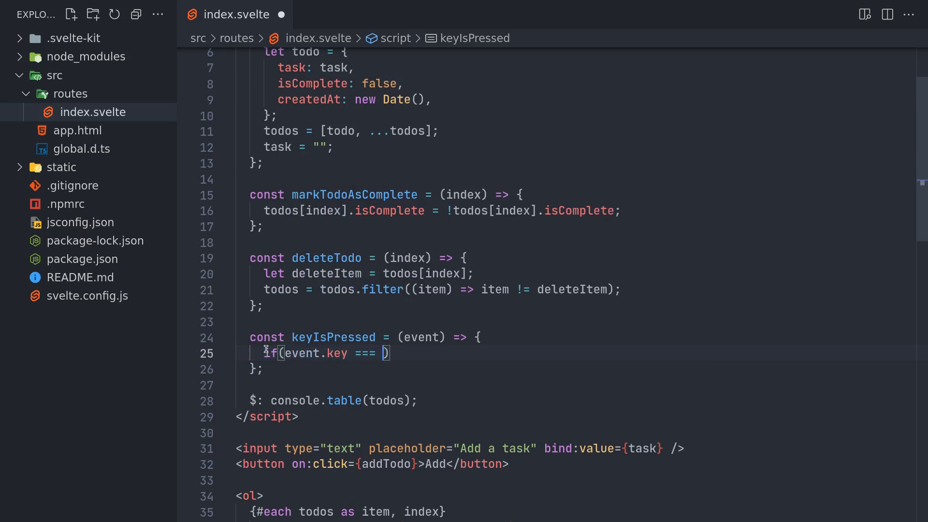
{"action": "type", "text": "\"\""}
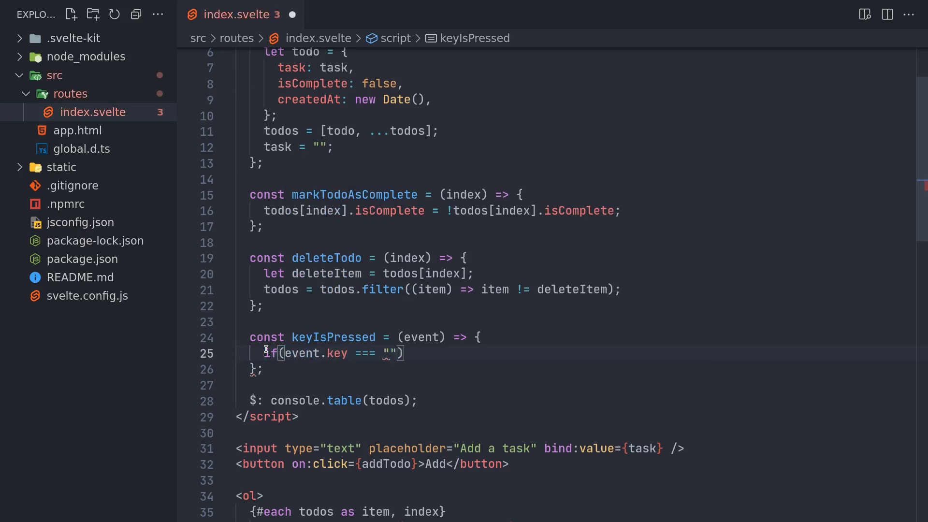
{"action": "type", "text": "Enter"}
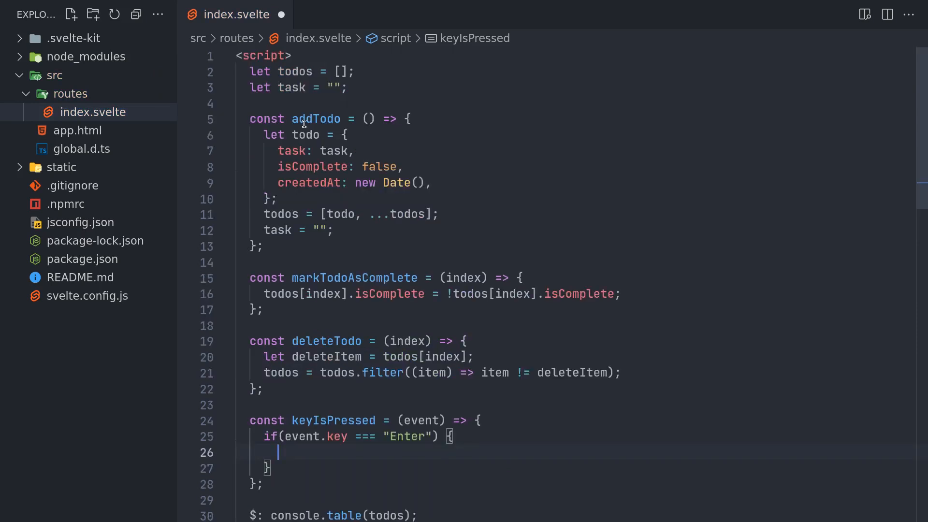
{"action": "type", "text": "add"}
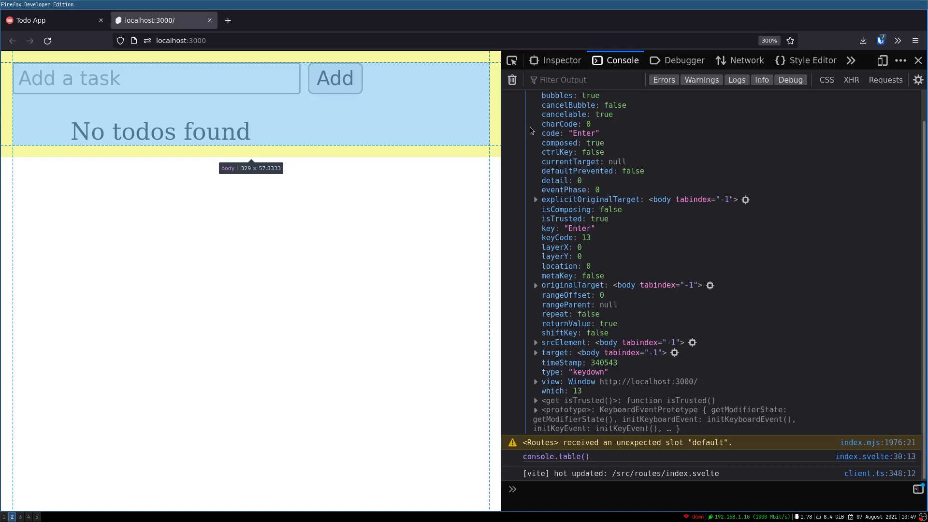
- Clear the console output and switch the devtools to the Inspector view
{"action": "left_click", "coordinate": [511, 80]}
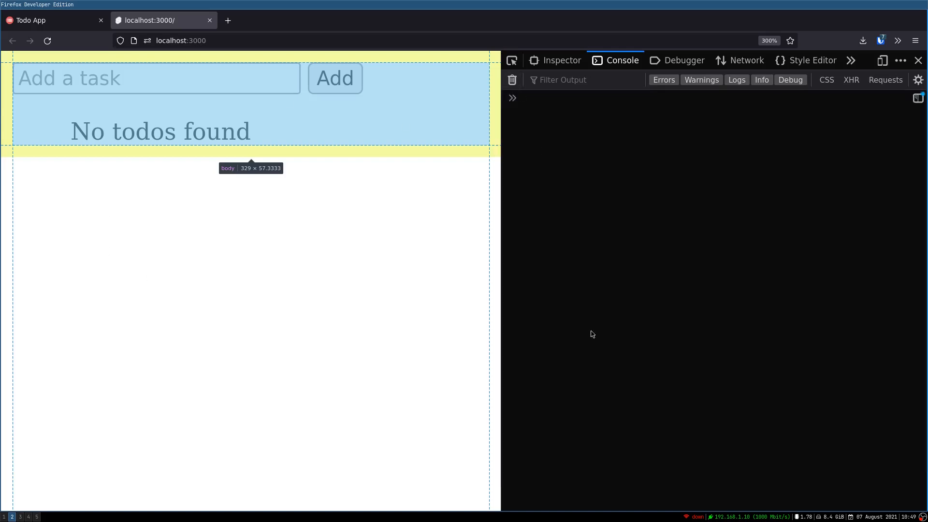
{"action": "left_click", "coordinate": [561, 60]}
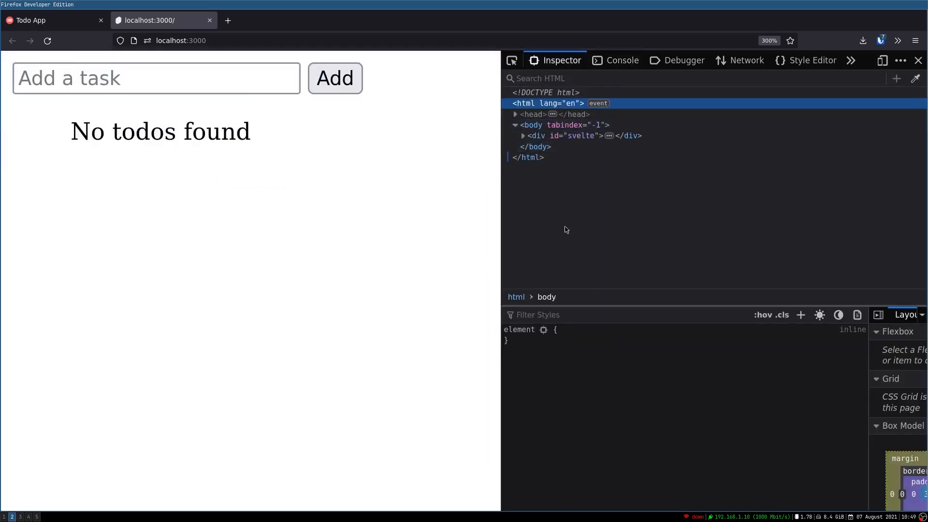
{"action": "left_click", "coordinate": [621, 59]}
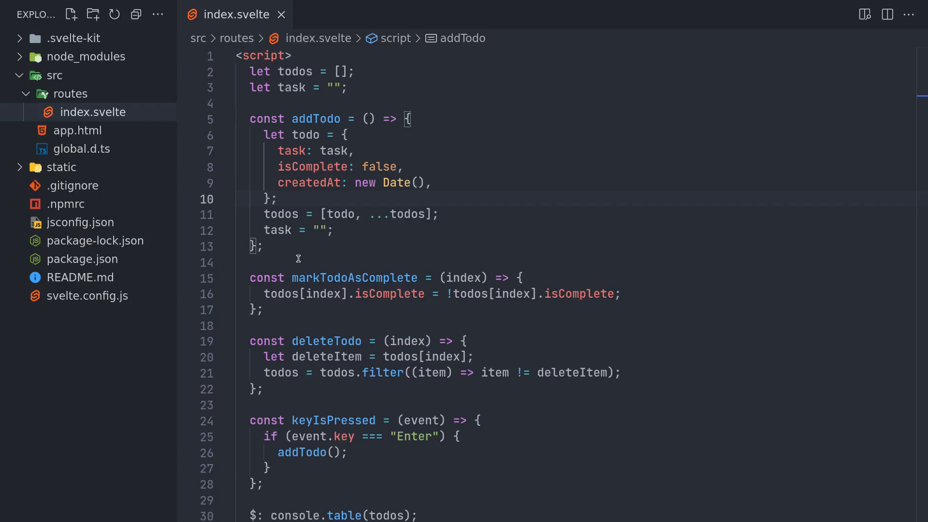
{"action": "mouse_move", "coordinate": [434, 220]}
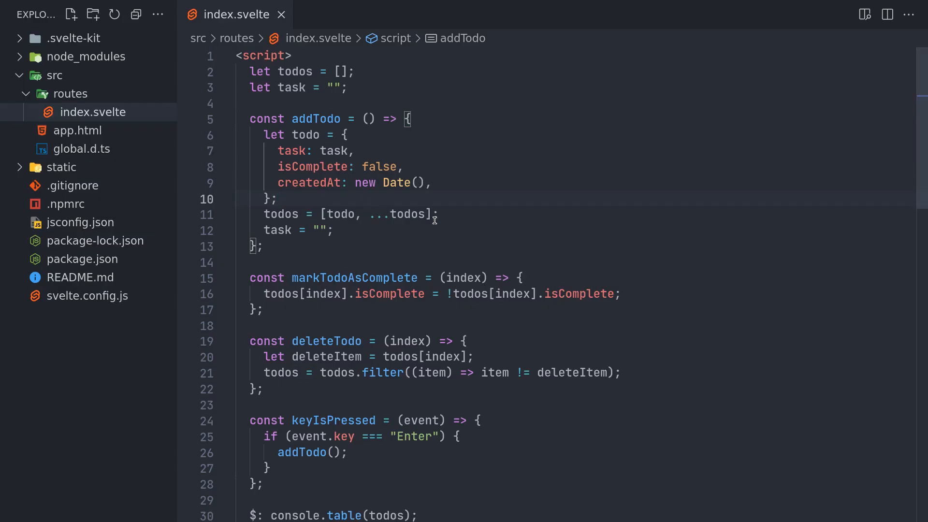
- Wrap the todos update in addTodo with an if (task !== "") { check
{"action": "key", "text": "Enter"}
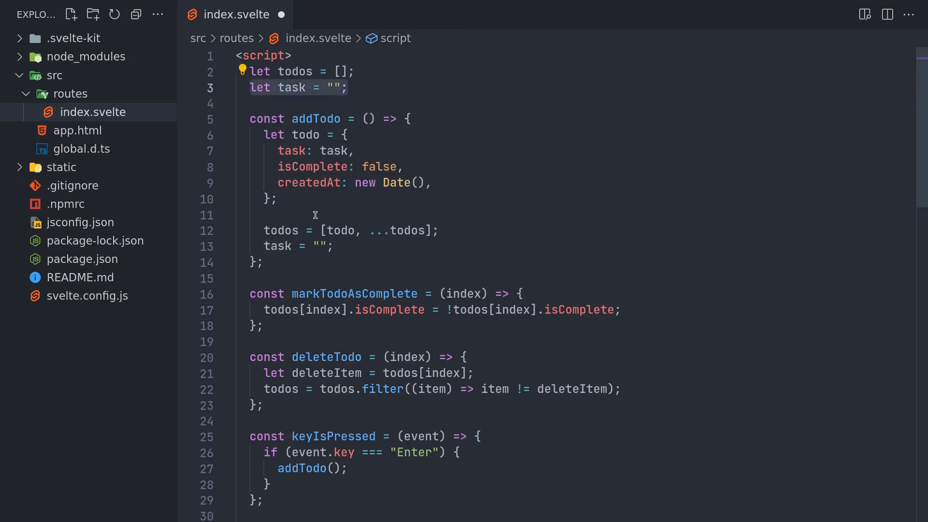
{"action": "type", "text": "if(todo."}
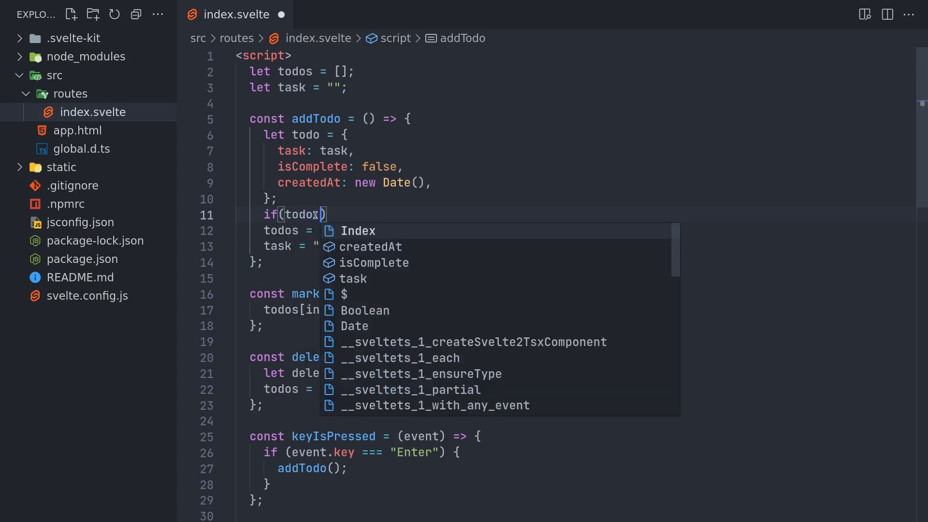
{"action": "type", "text": "task"}
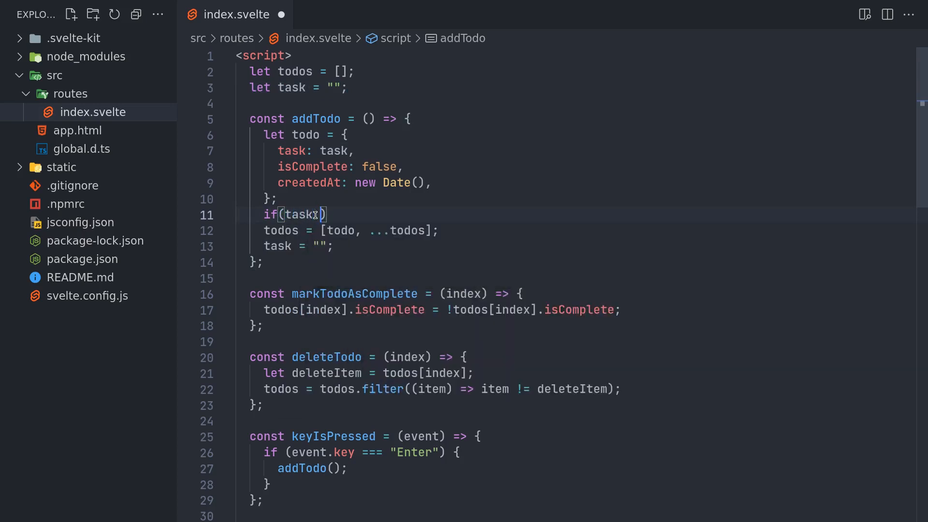
{"action": "type", "text": "!== \"\""}
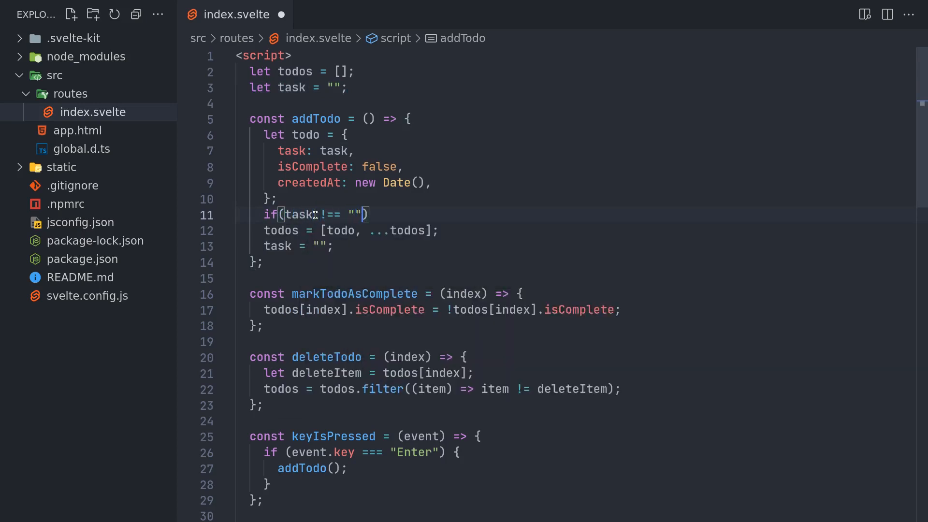
{"action": "type", "text": "{"}
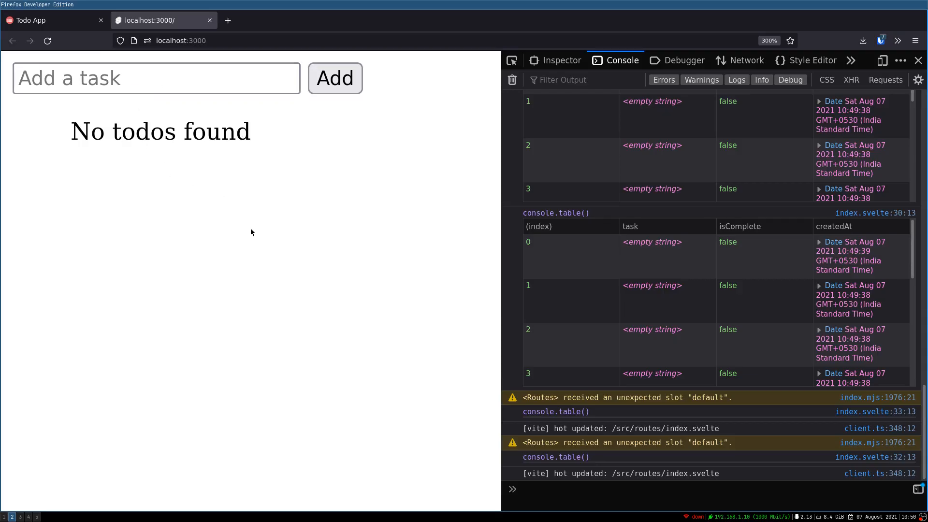
{"action": "mouse_move", "coordinate": [123, 57]}
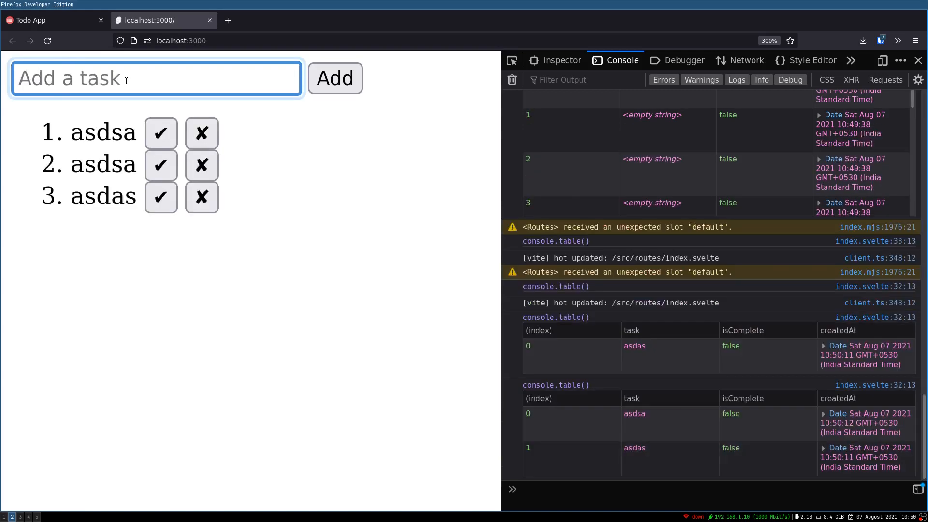
- Enter several non-empty test tasks so the list shows asd, asdsa, asdsa and asdas
{"action": "left_click", "coordinate": [334, 78]}
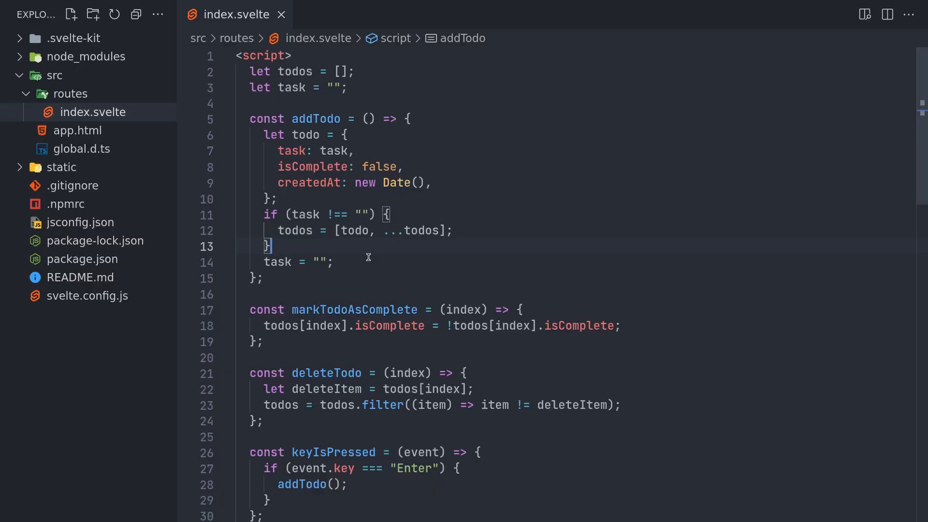
{"action": "mouse_move", "coordinate": [399, 226]}
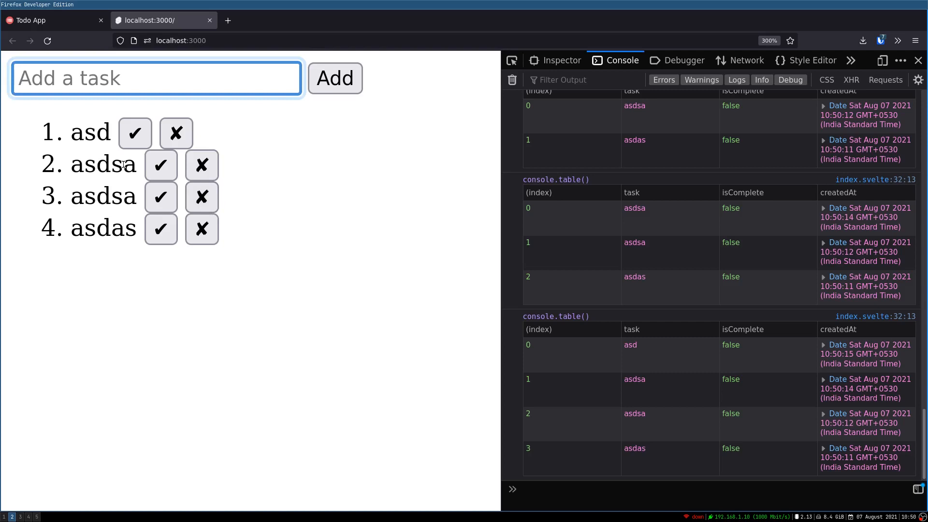
{"action": "left_click", "coordinate": [156, 79]}
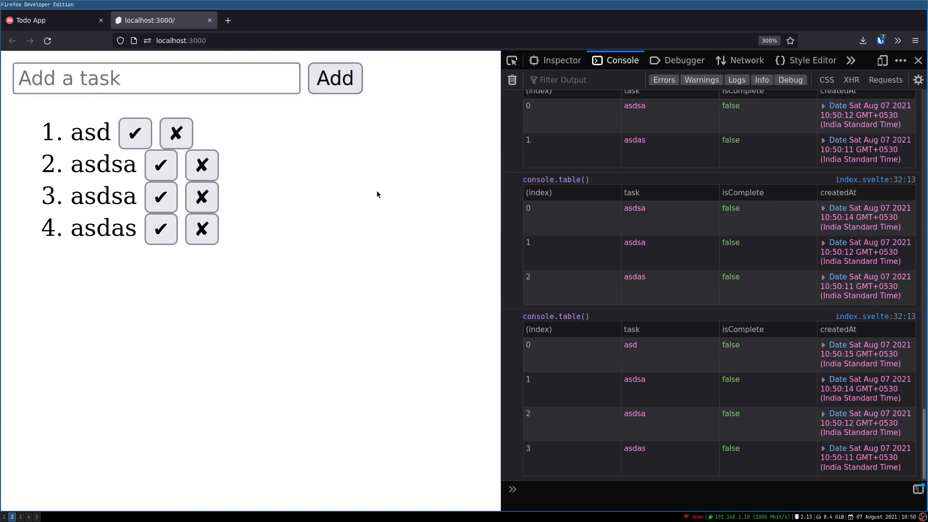
{"action": "left_click", "coordinate": [156, 78]}
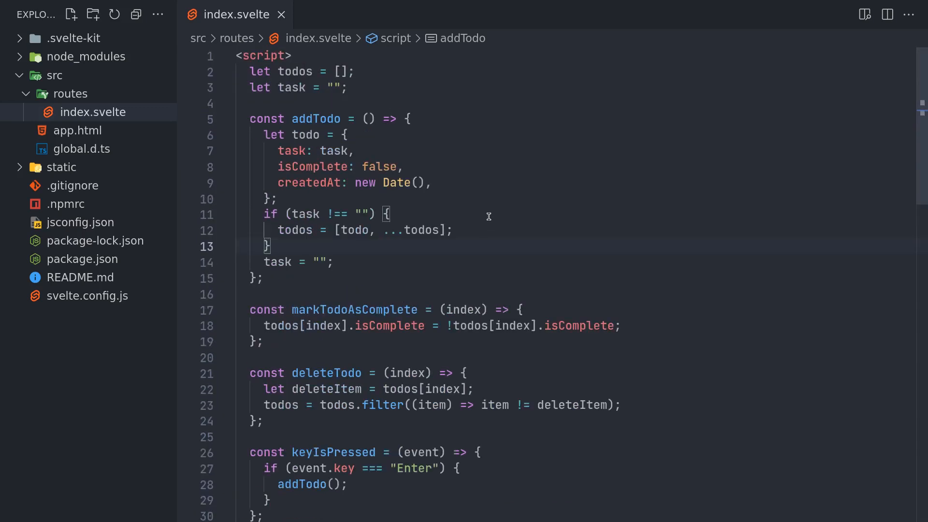
- Declare an error variable and set error = "Task is empty" in addTodo's else branch
{"action": "type", "text": "let error = \"\";"}
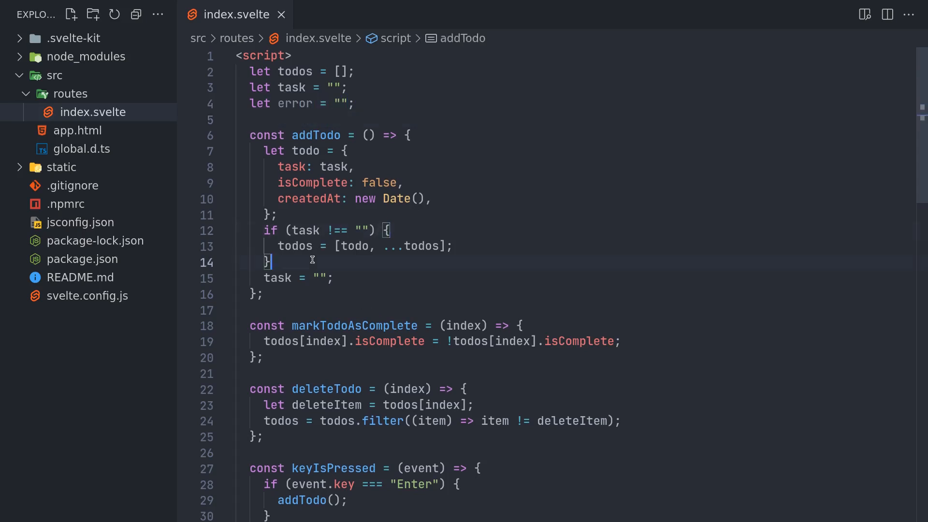
{"action": "type", "text": "else {"}
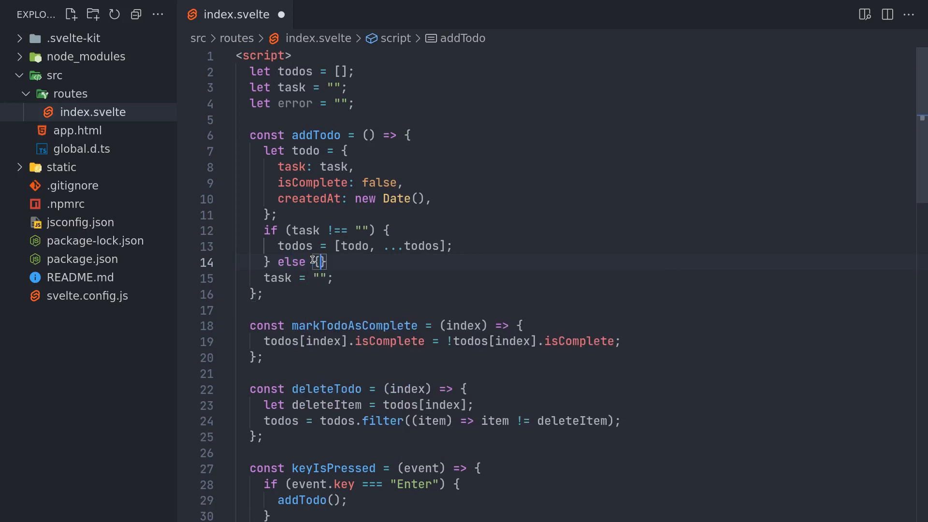
{"action": "type", "text": "error"}
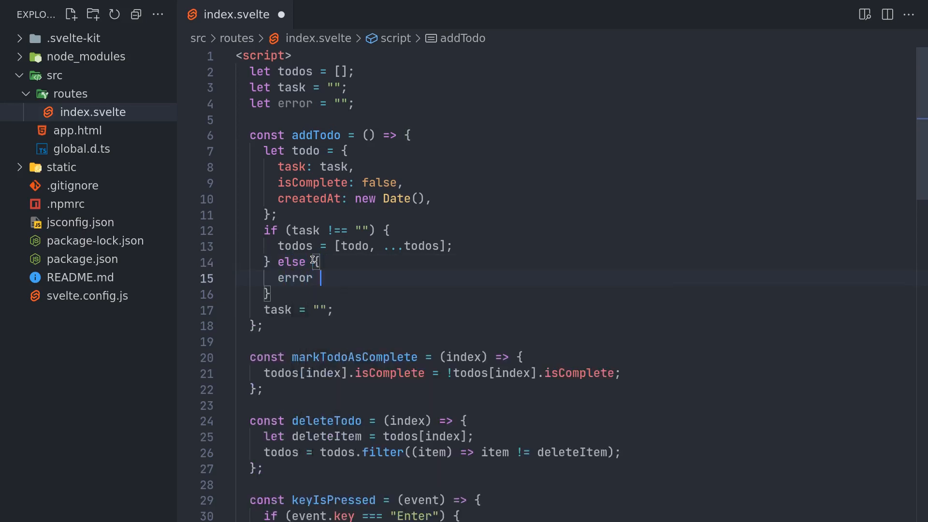
{"action": "type", "text": "= \"\""}
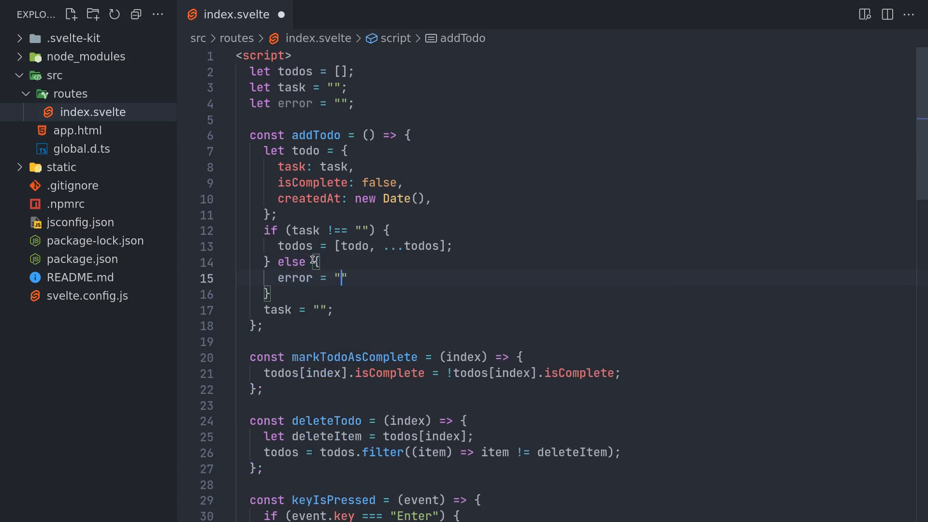
{"action": "type", "text": "Tod"}
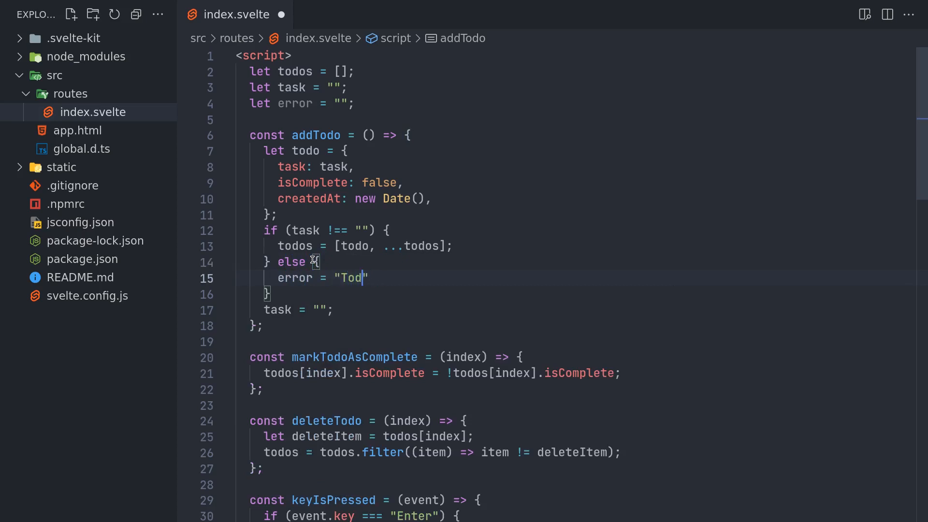
{"action": "type", "text": "Task is empty"}
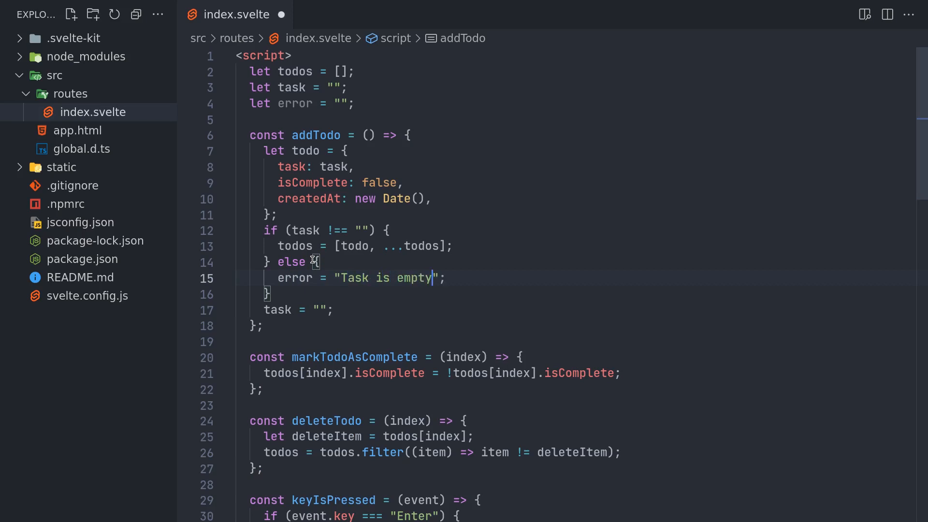
{"action": "scroll", "scroll_direction": "down", "scroll_amount": 3}
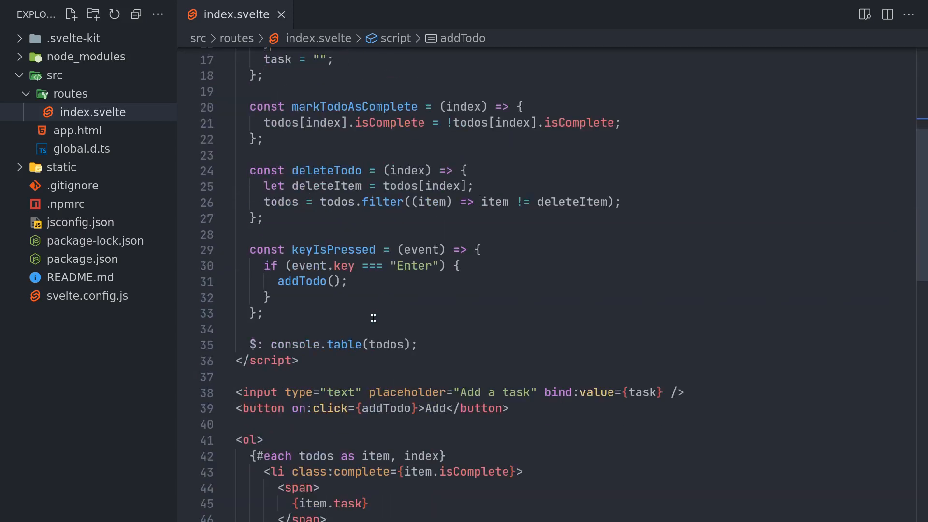
- Render {error} in a <p class="error"> paragraph after the todo list
{"action": "scroll", "scroll_direction": "down", "scroll_amount": 3}
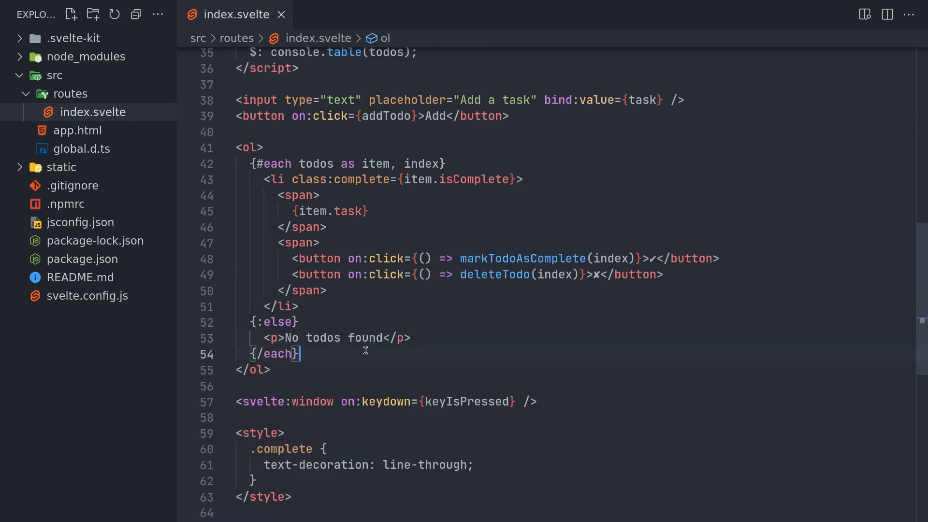
{"action": "type", "text": "<p>No todos found</p>"}
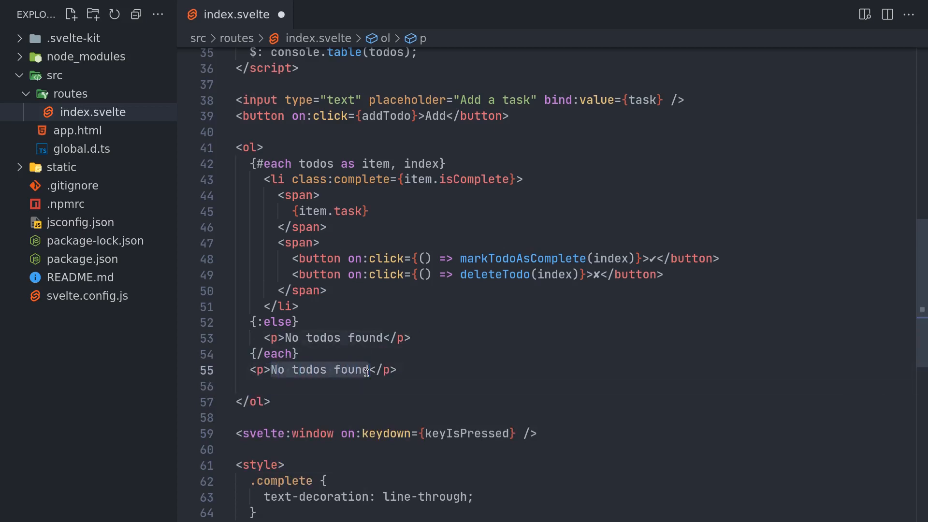
{"action": "type", "text": "{error}</p>"}
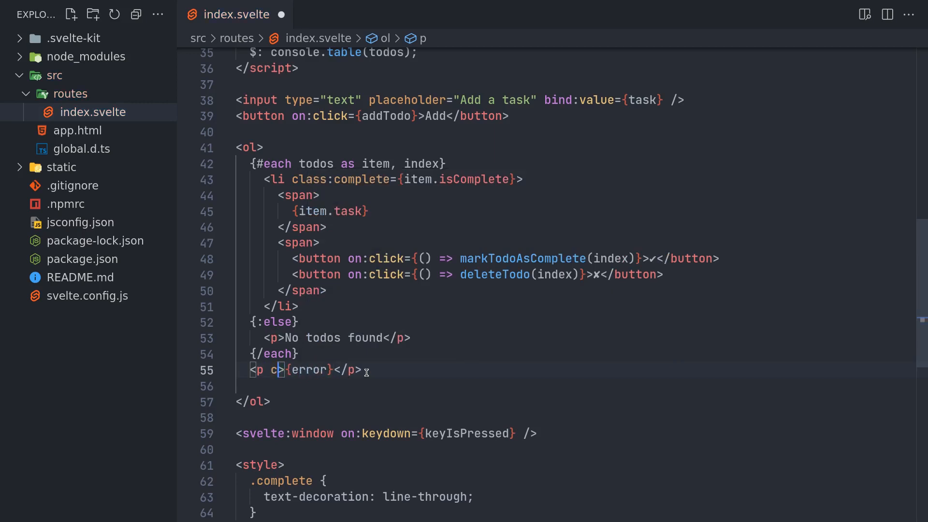
{"action": "type", "text": "class=\"error\""}
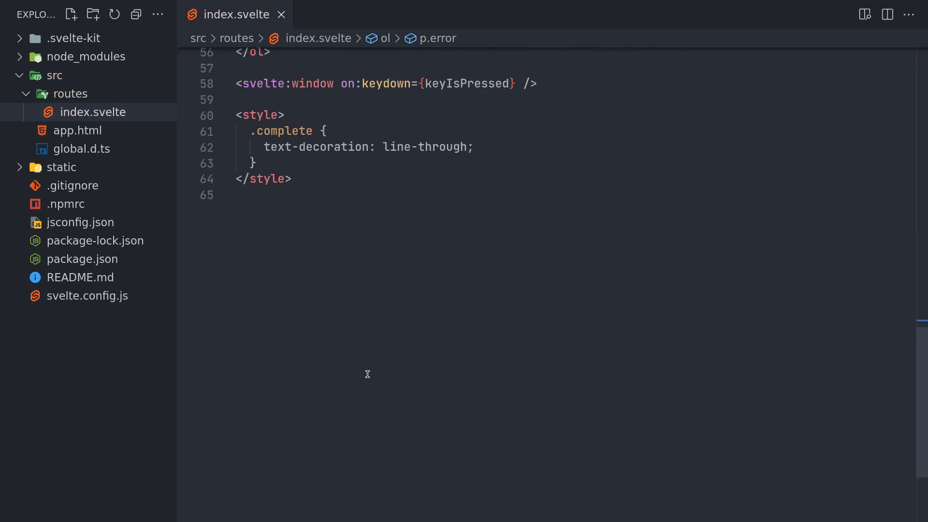
- Add a .error { color: red; } rule inside the style block
{"action": "type", "text": ".error {"}
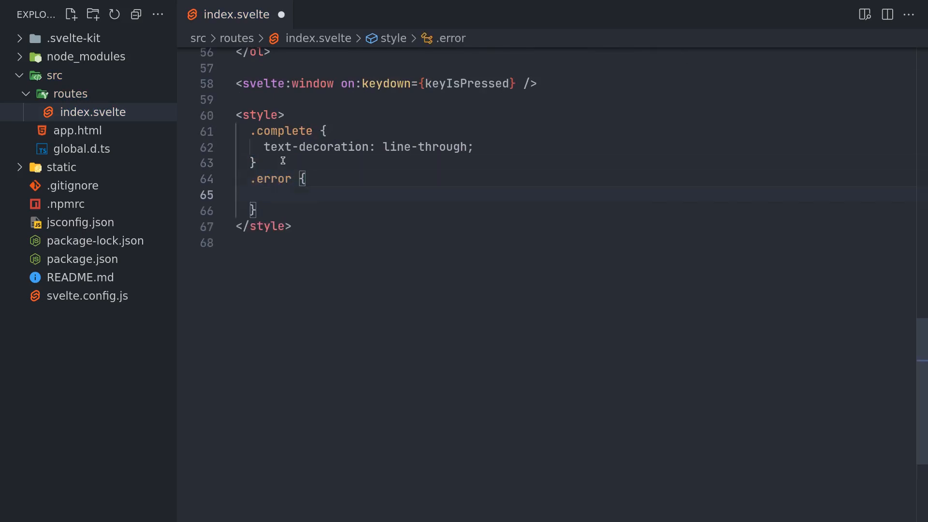
{"action": "type", "text": "color:"}
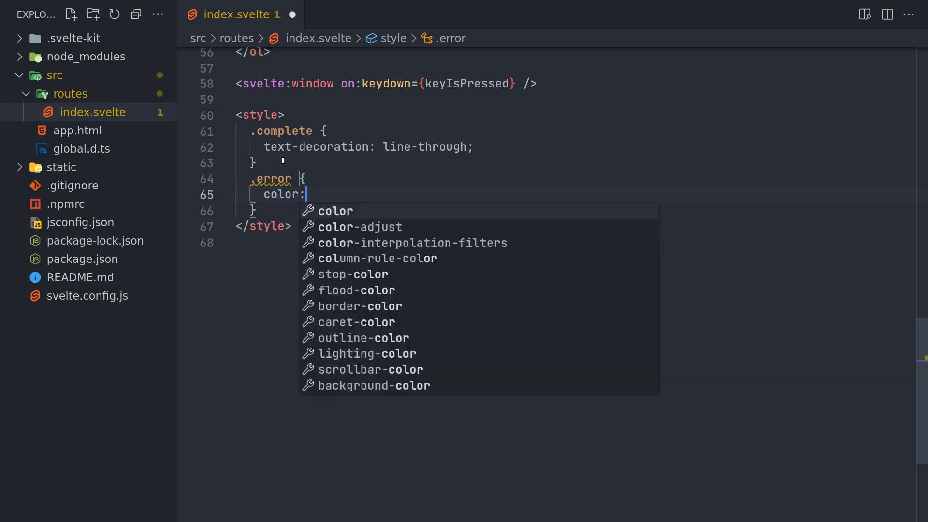
{"action": "type", "text": "red;"}
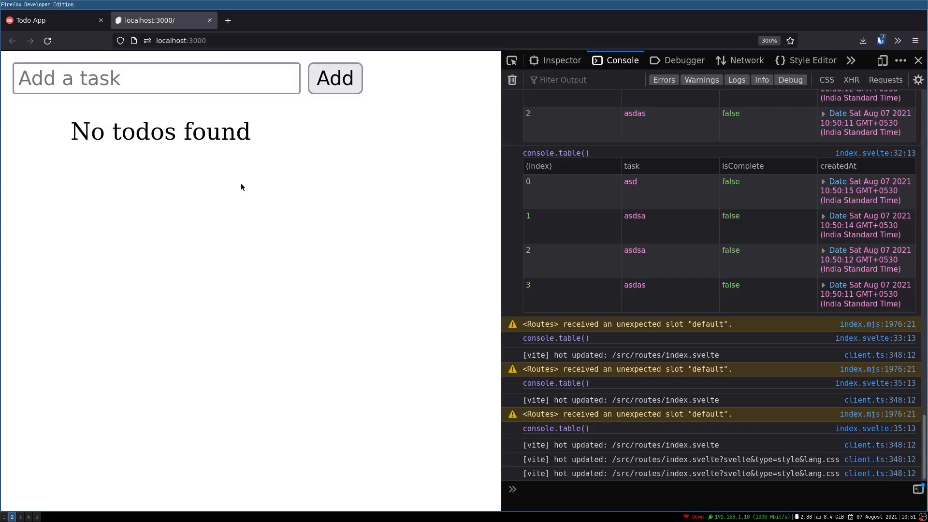
{"action": "mouse_move", "coordinate": [312, 178]}
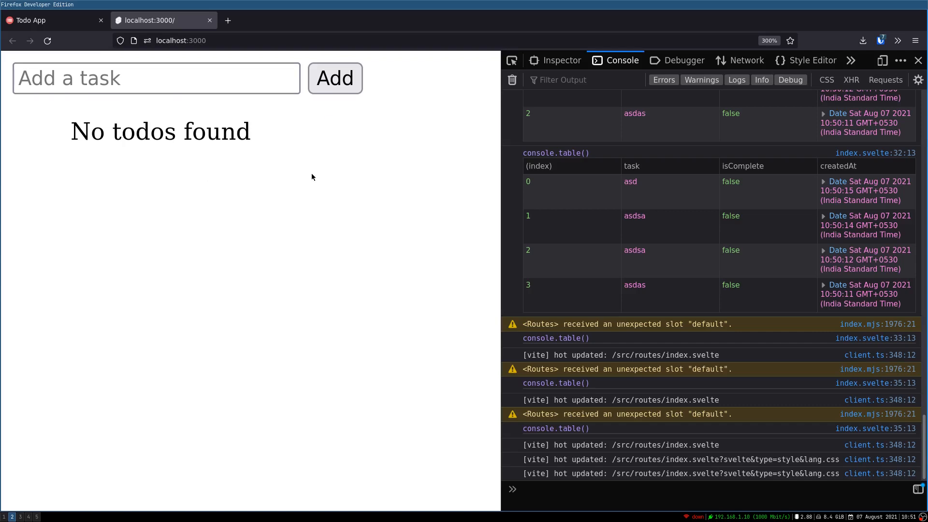
- Submit the empty task field with Add so the red 'Task is empty' message appears
{"action": "left_click", "coordinate": [335, 78]}
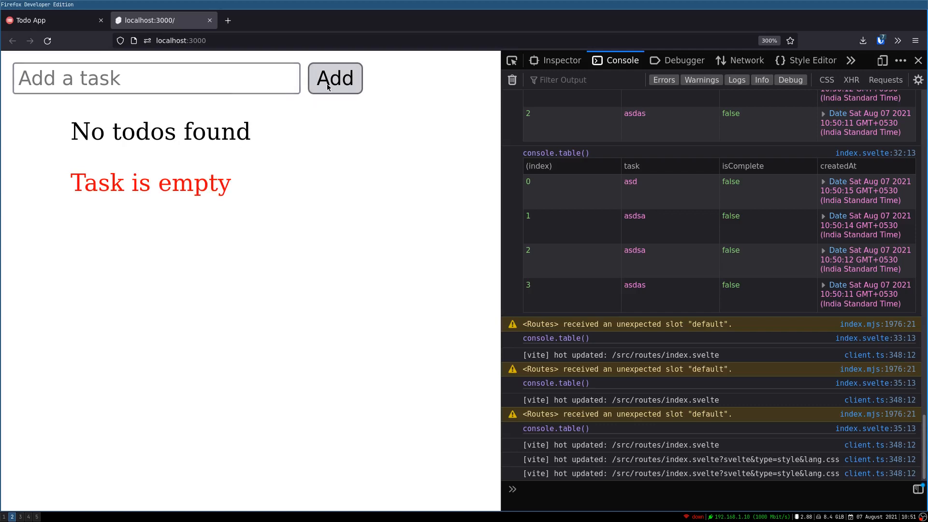
{"action": "left_click", "coordinate": [157, 78]}
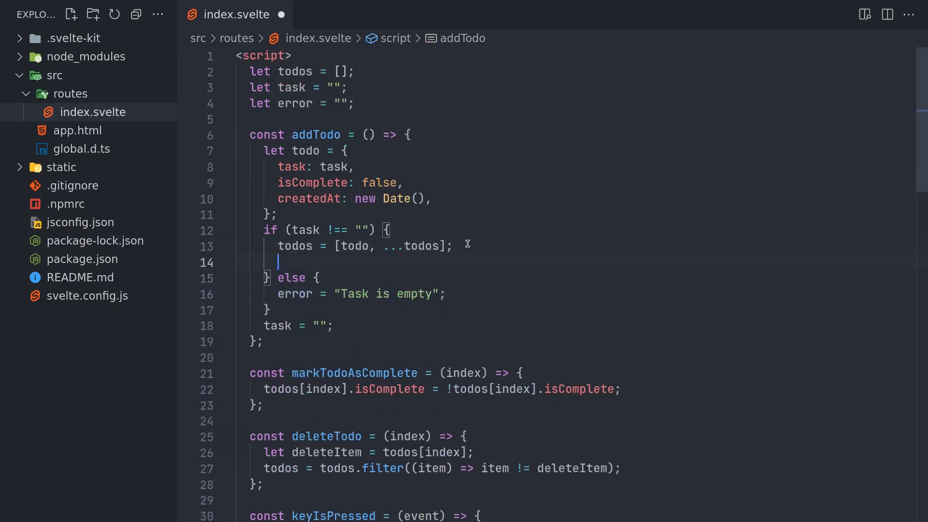
- Add an error assignment inside addTodo's if branch and save index.svelte
{"action": "type", "text": "error = \"Task is empty\";"}
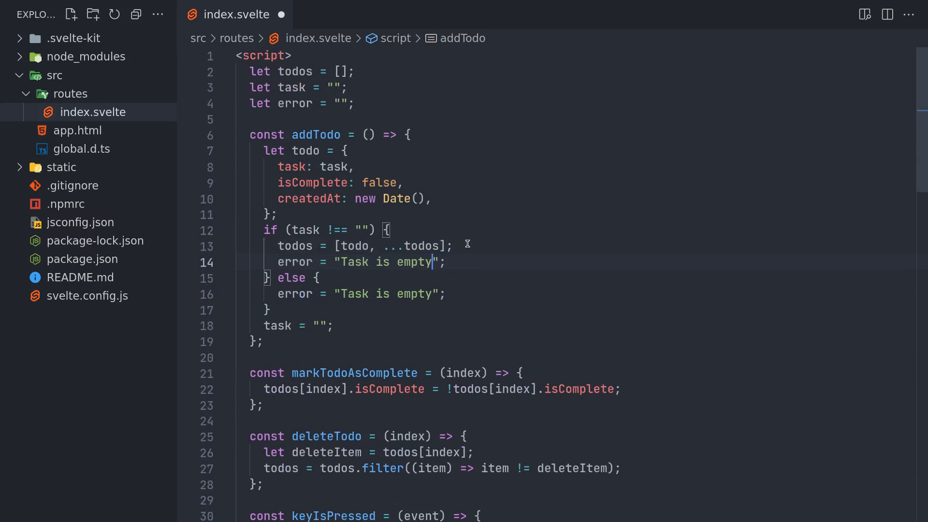
{"action": "key", "text": "Backspace"}
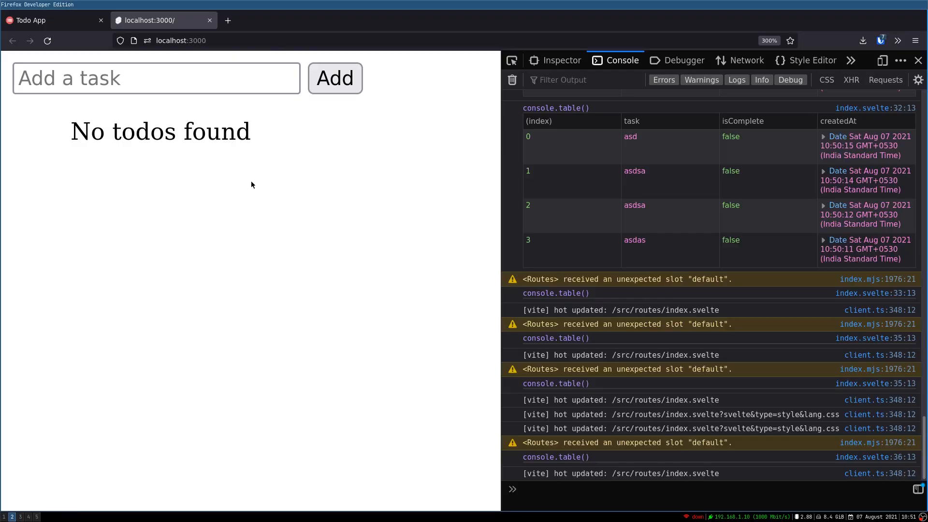
- Test blank and real submissions: add a task, delete asdas, add asdasdsa, then submit empty again
{"action": "left_click", "coordinate": [335, 77]}
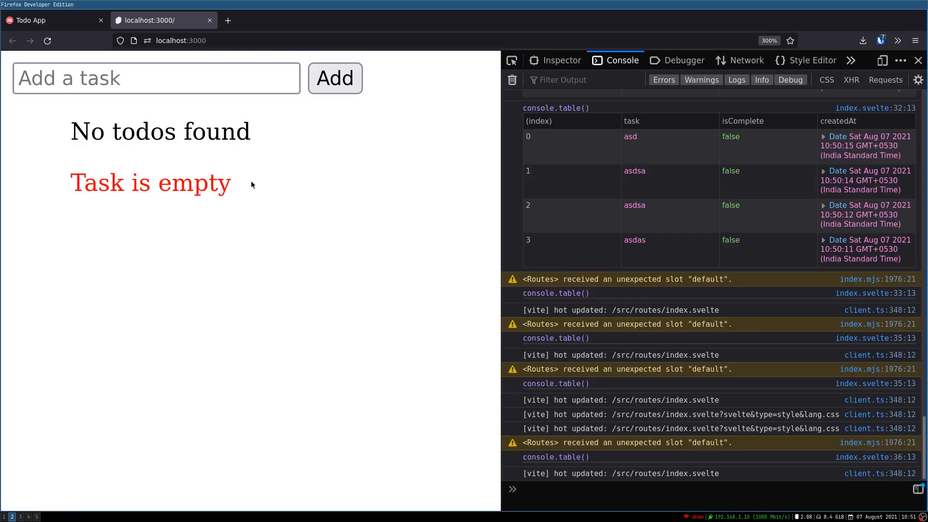
{"action": "left_click", "coordinate": [157, 77]}
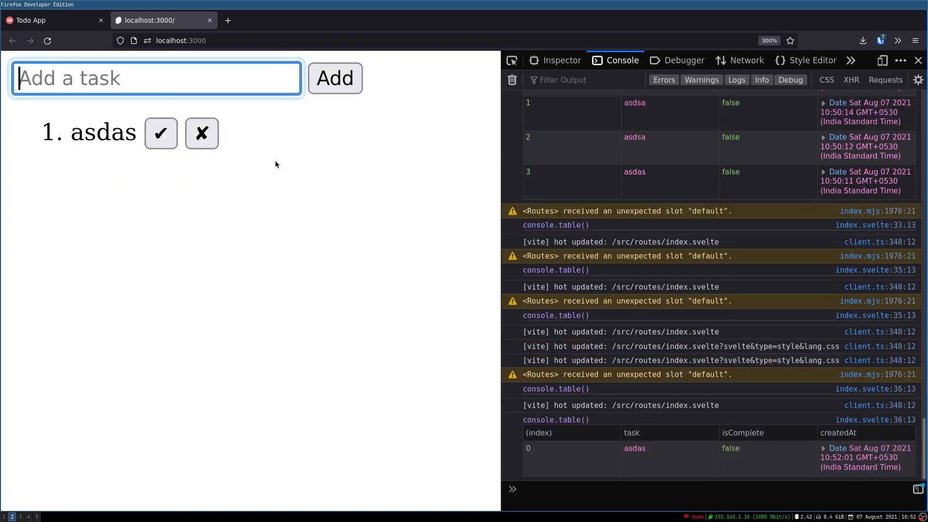
{"action": "left_click", "coordinate": [201, 133]}
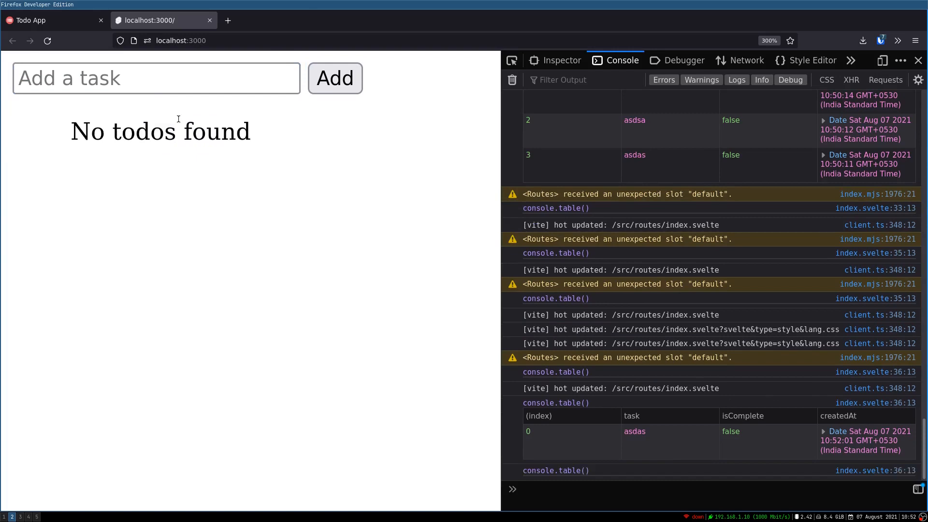
{"action": "left_click", "coordinate": [333, 77]}
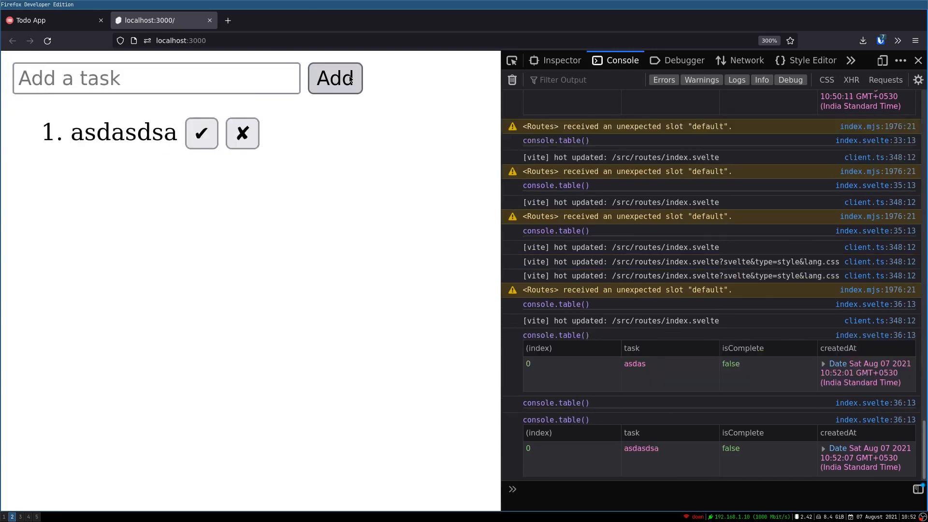
{"action": "left_click", "coordinate": [334, 77]}
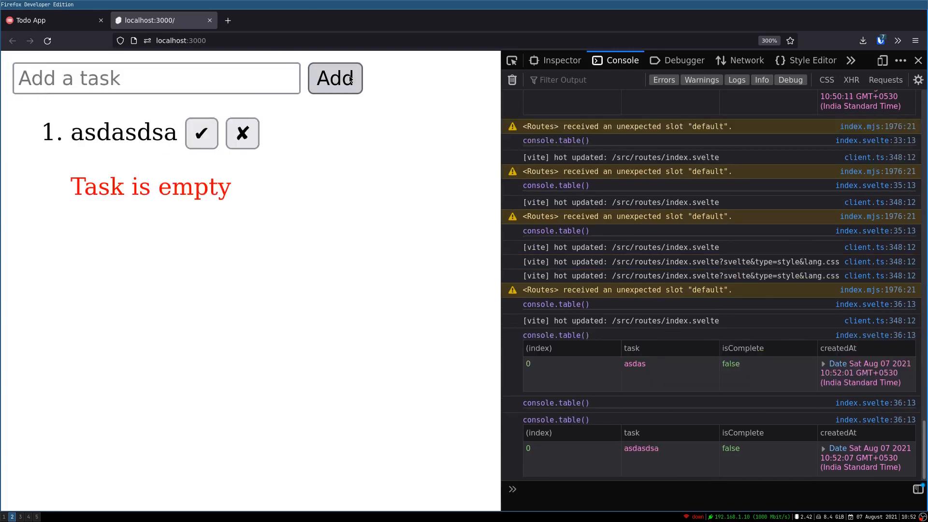
{"action": "left_click", "coordinate": [336, 77]}
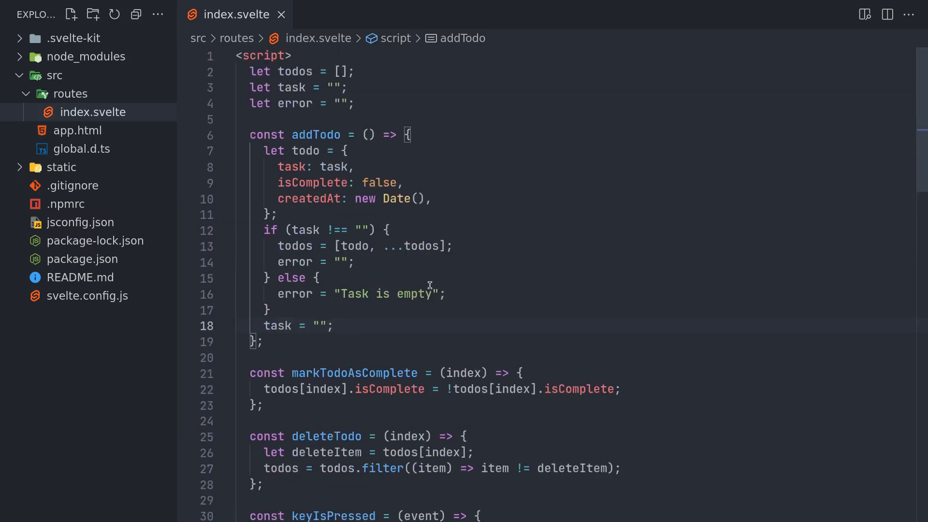
{"action": "mouse_move", "coordinate": [482, 302]}
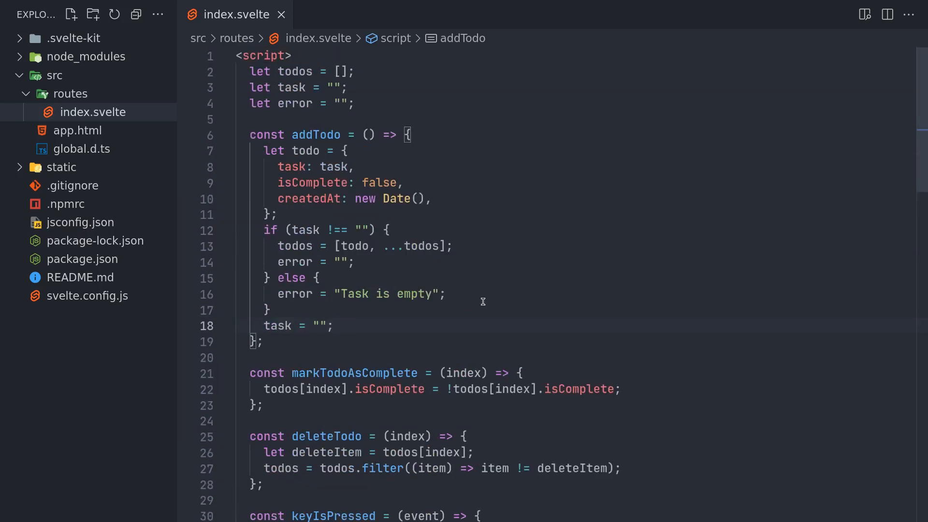
{"action": "mouse_move", "coordinate": [531, 295]}
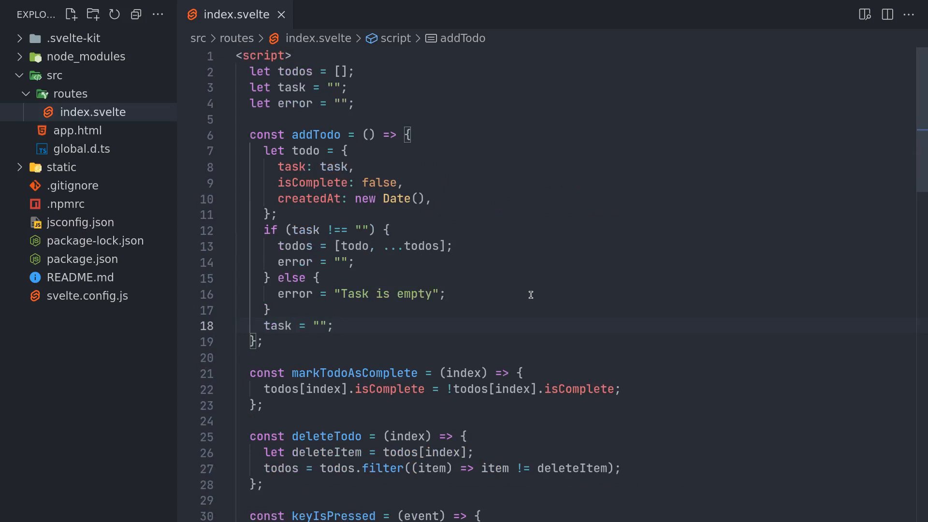
{"action": "mouse_move", "coordinate": [506, 294]}
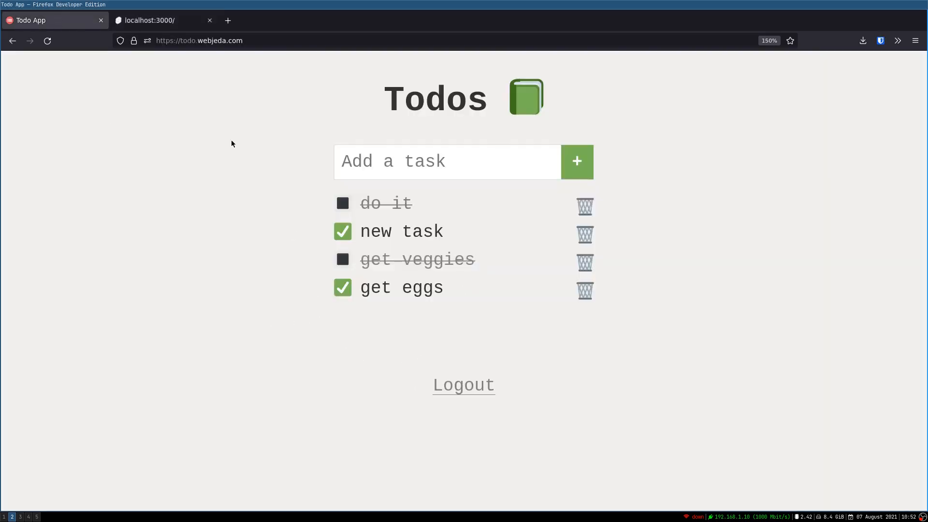
- Switch back to the localhost:3000 todo app tab in Firefox
{"action": "left_click", "coordinate": [155, 19]}
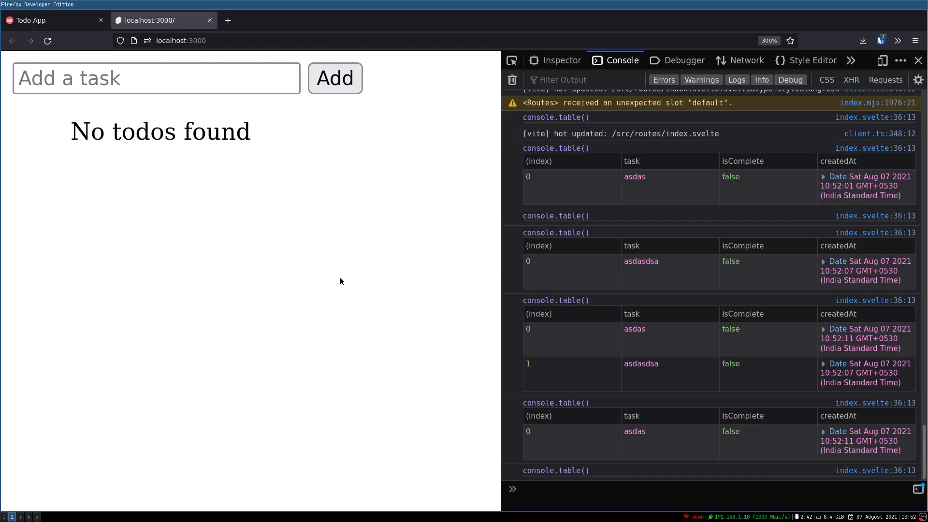